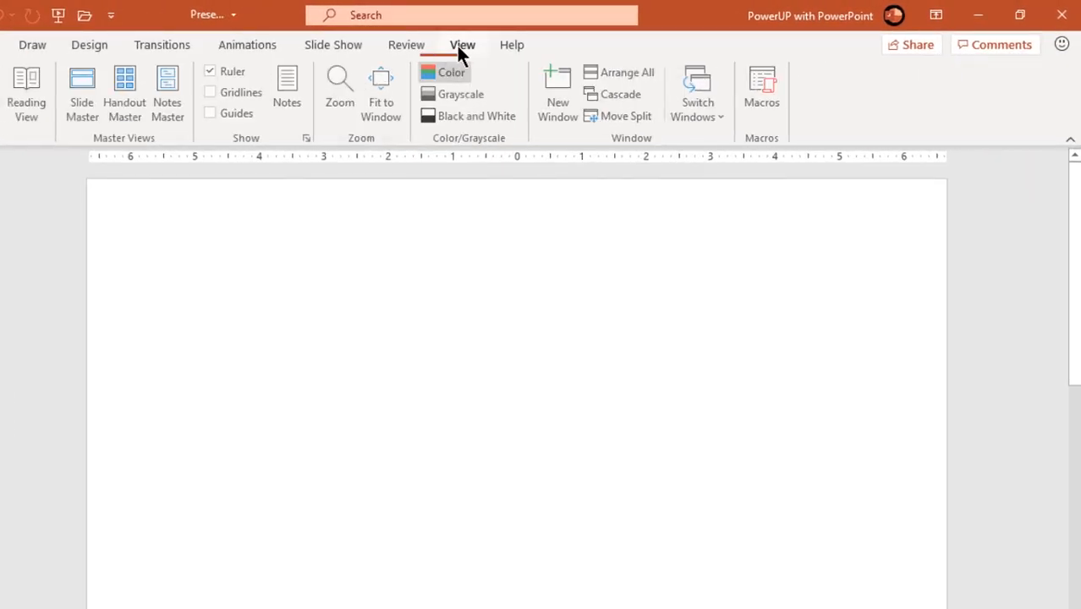
- Turn on guides and set a radial gradient background with two stops in light gray
click(210, 112)
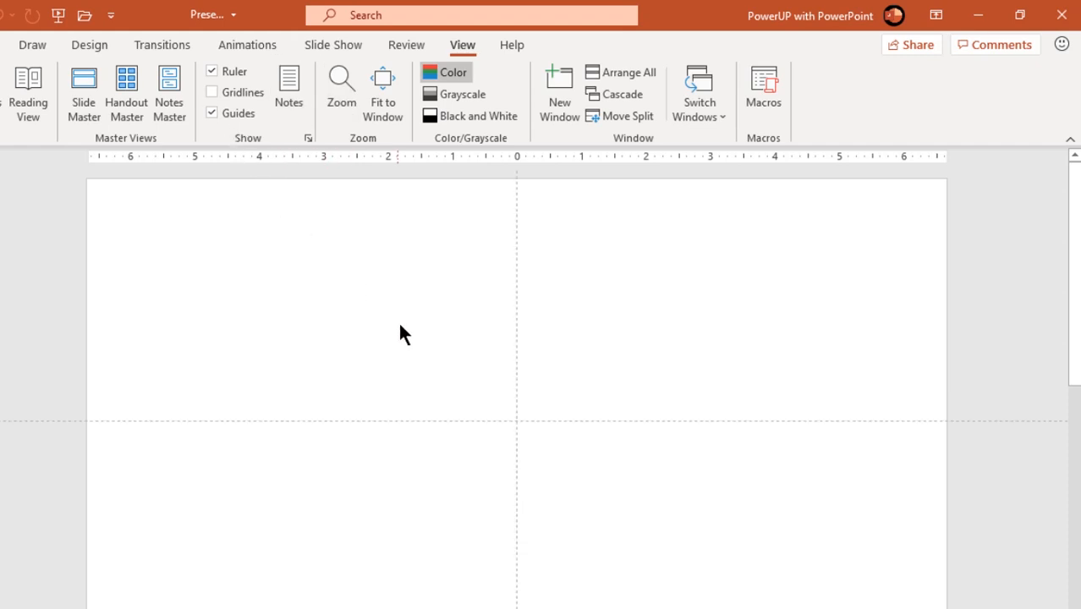
right_click(402, 331)
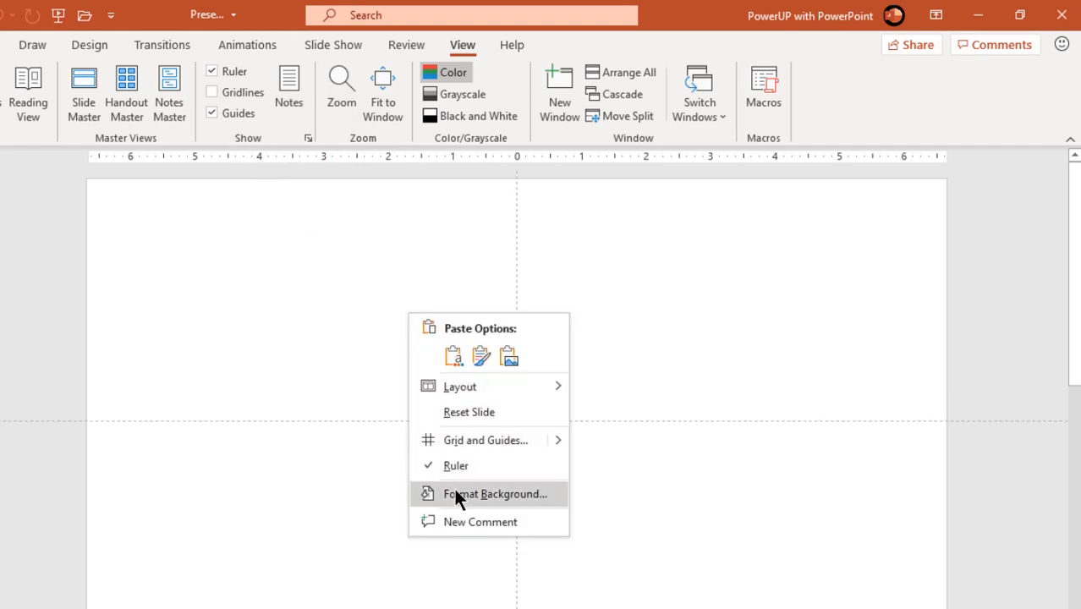
click(493, 493)
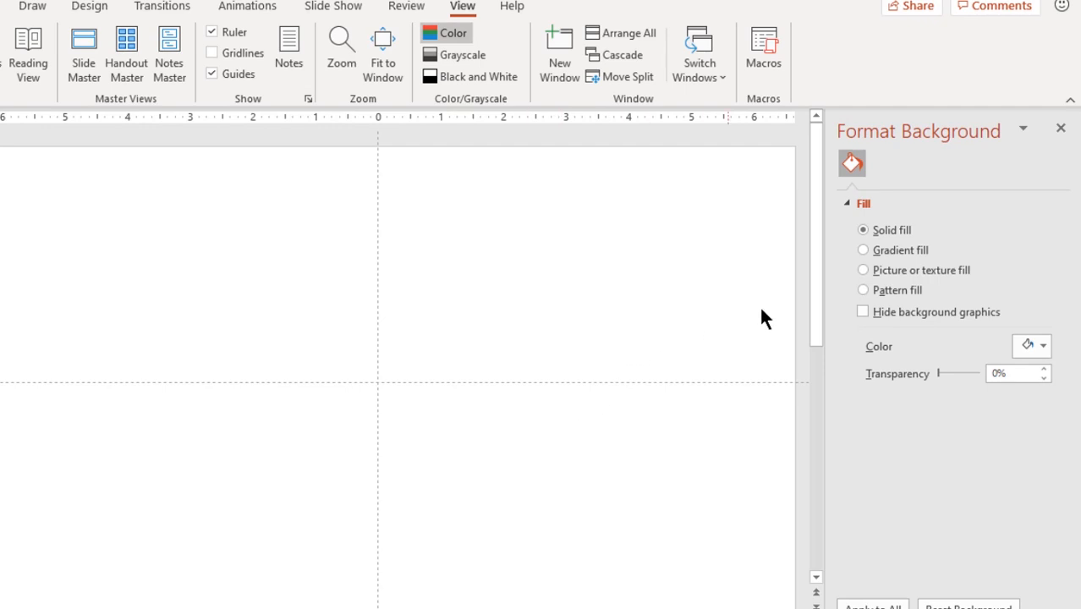
click(862, 250)
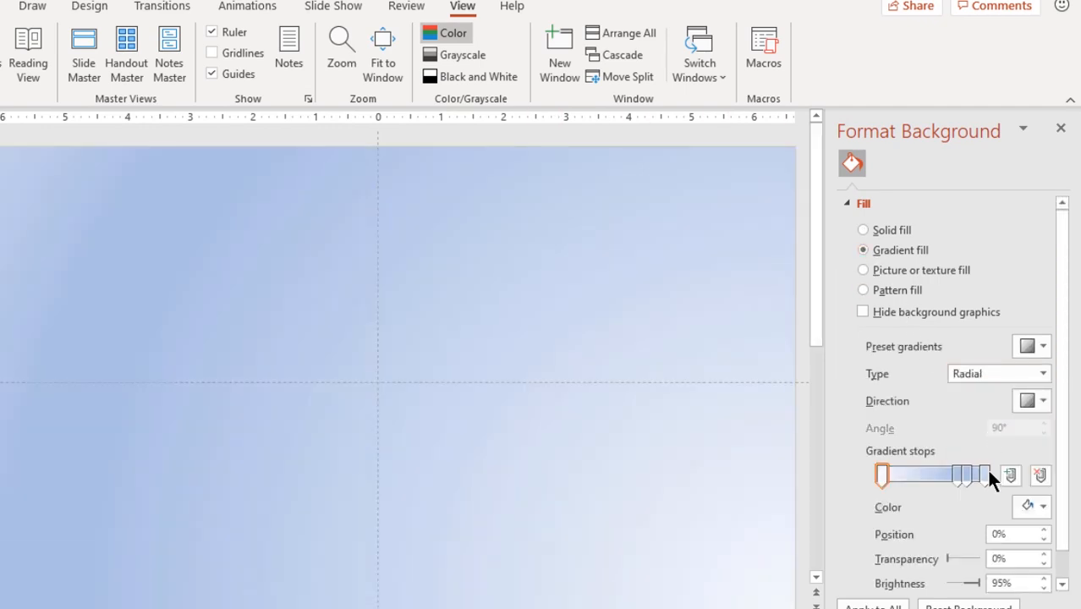
click(1038, 476)
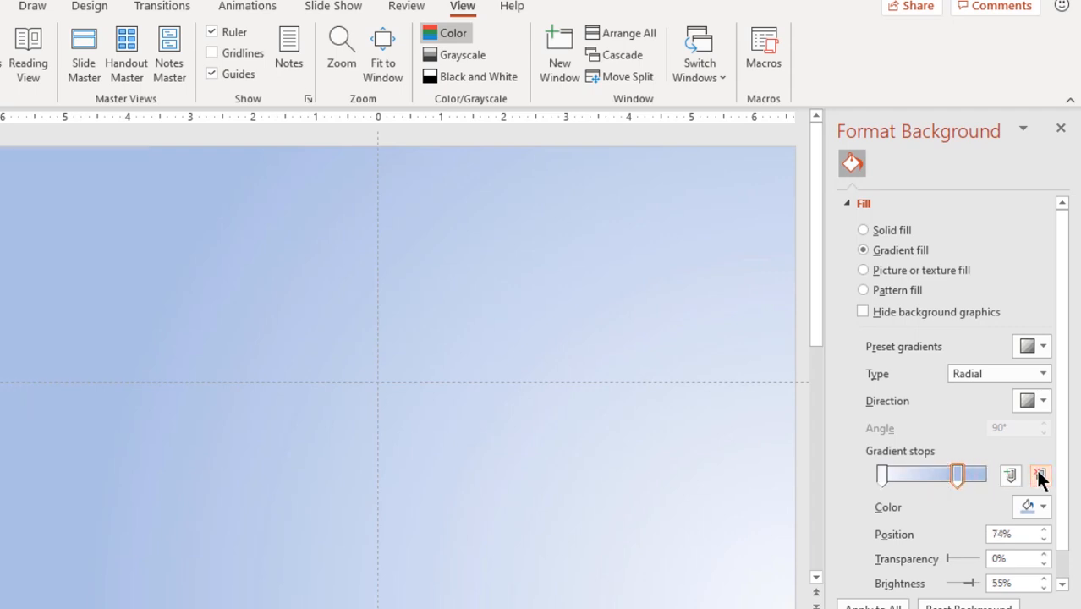
click(1042, 399)
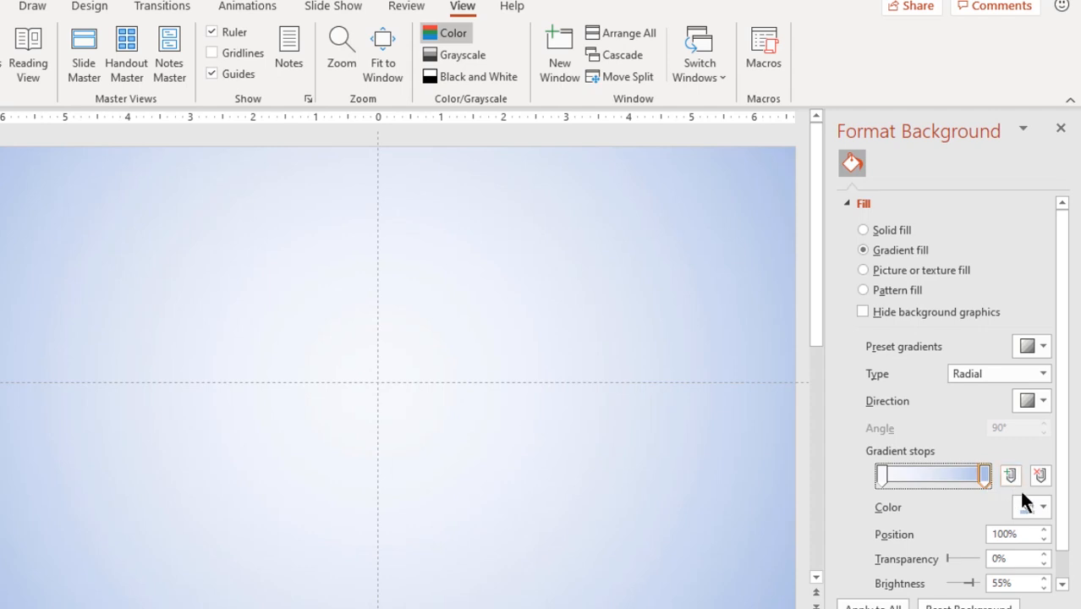
click(1042, 507)
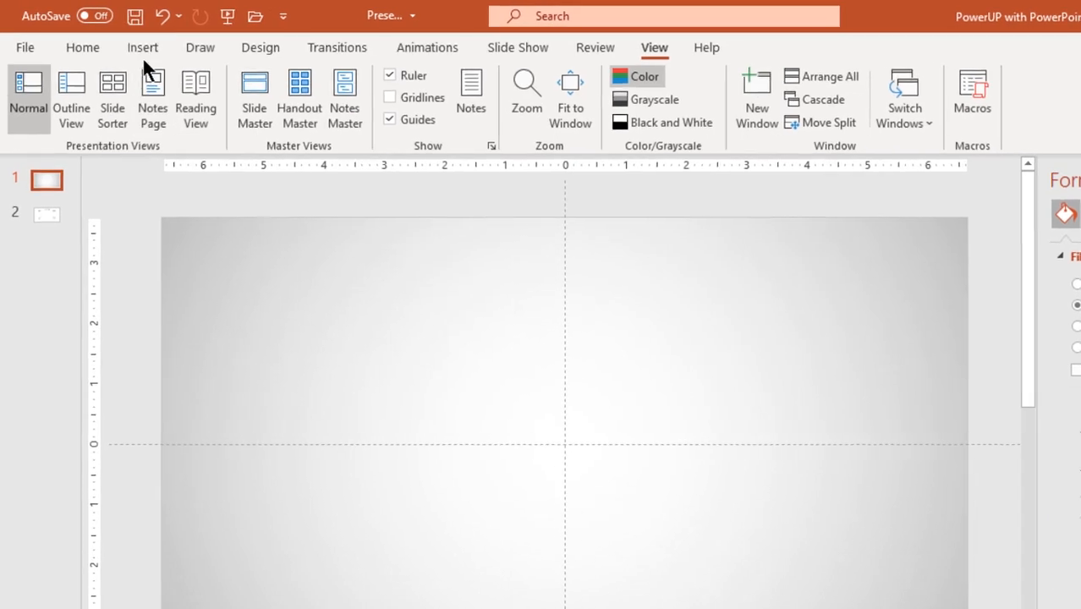
- Draw a dark rounded rectangle, overlay a blue duplicate and centre them as an outlined body
click(308, 97)
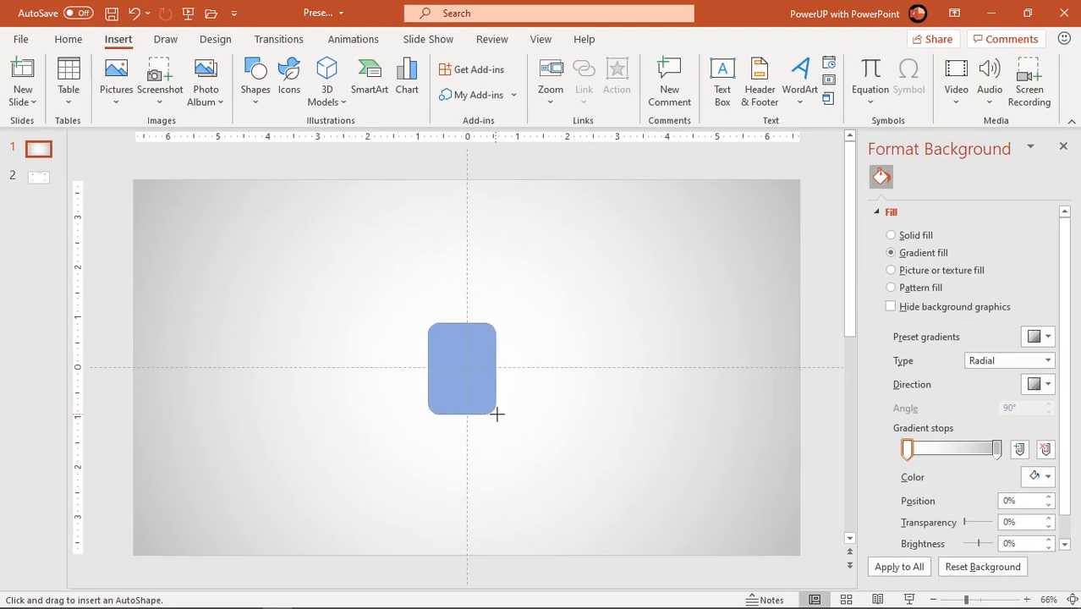
click(462, 368)
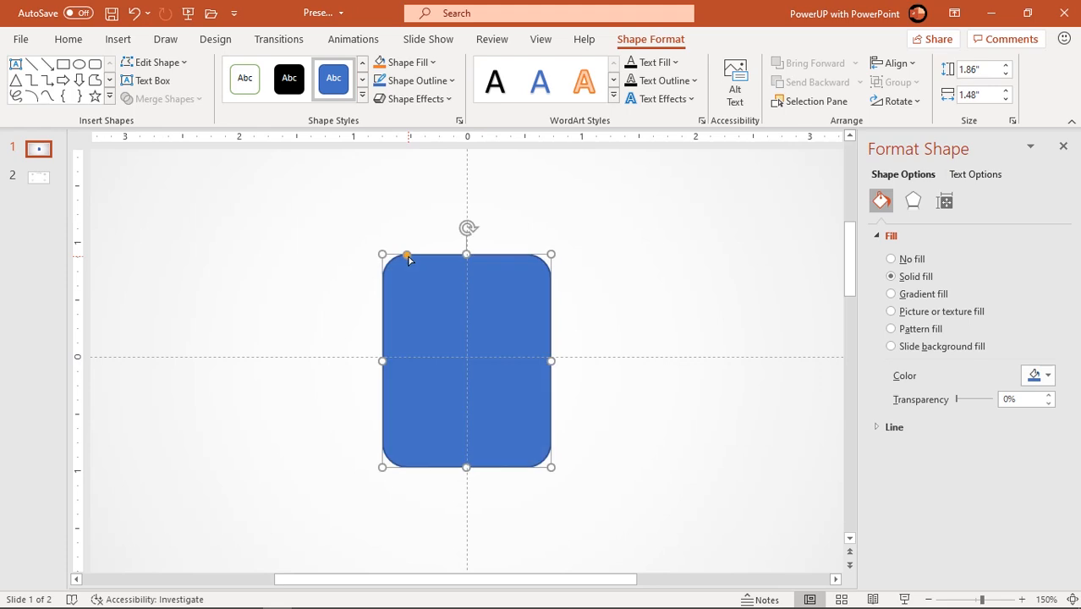
click(413, 82)
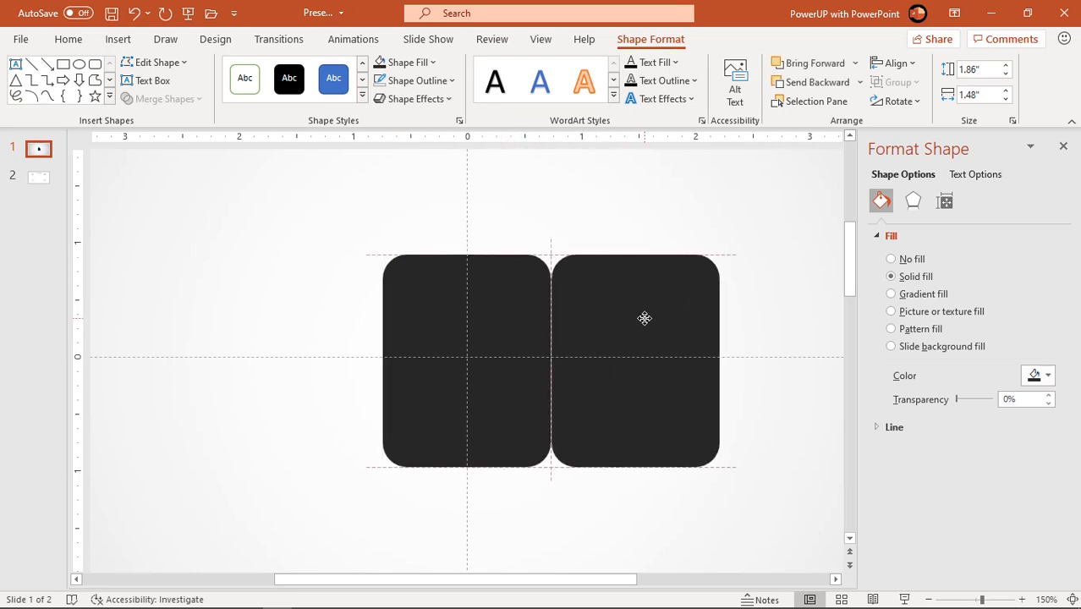
click(634, 362)
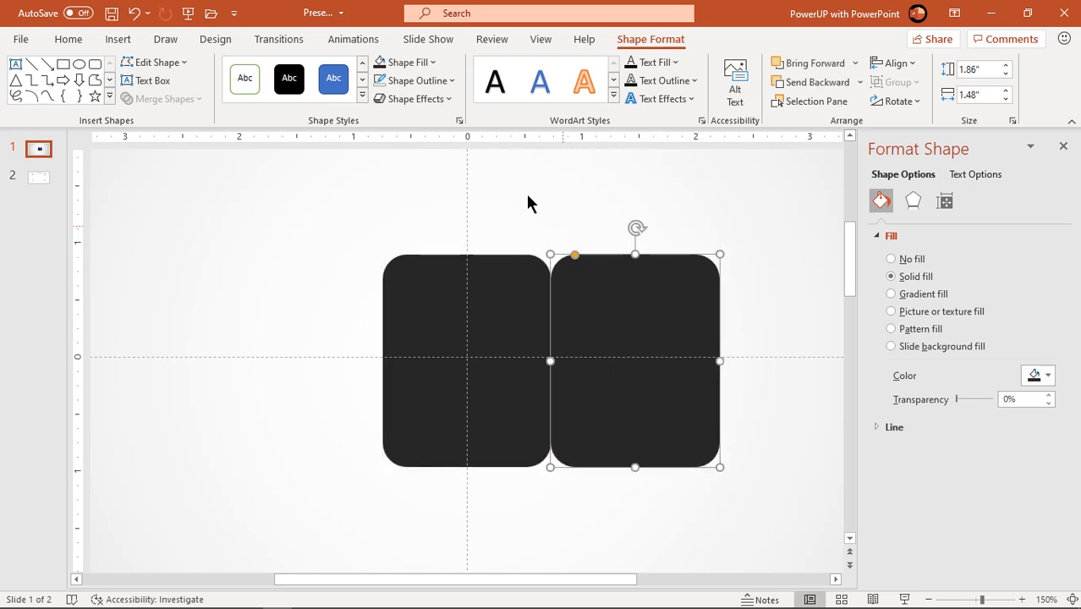
click(404, 61)
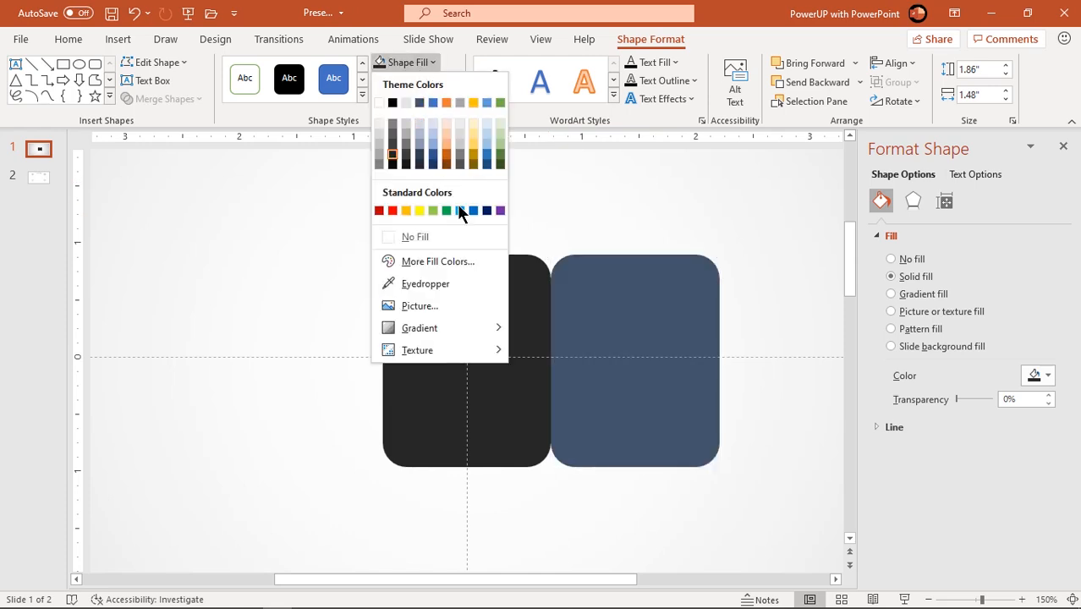
click(460, 210)
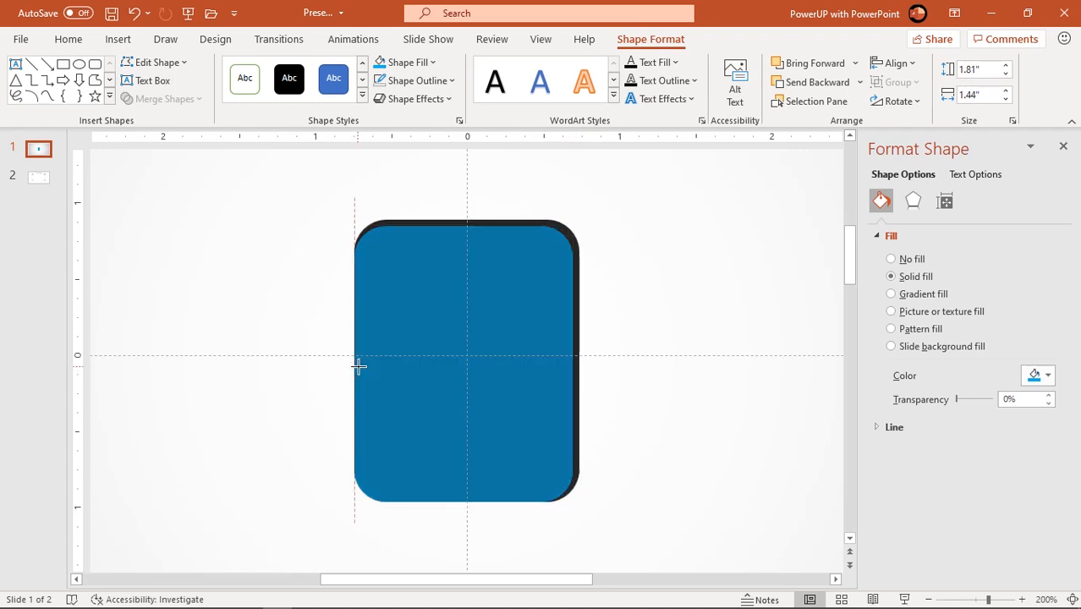
click(465, 364)
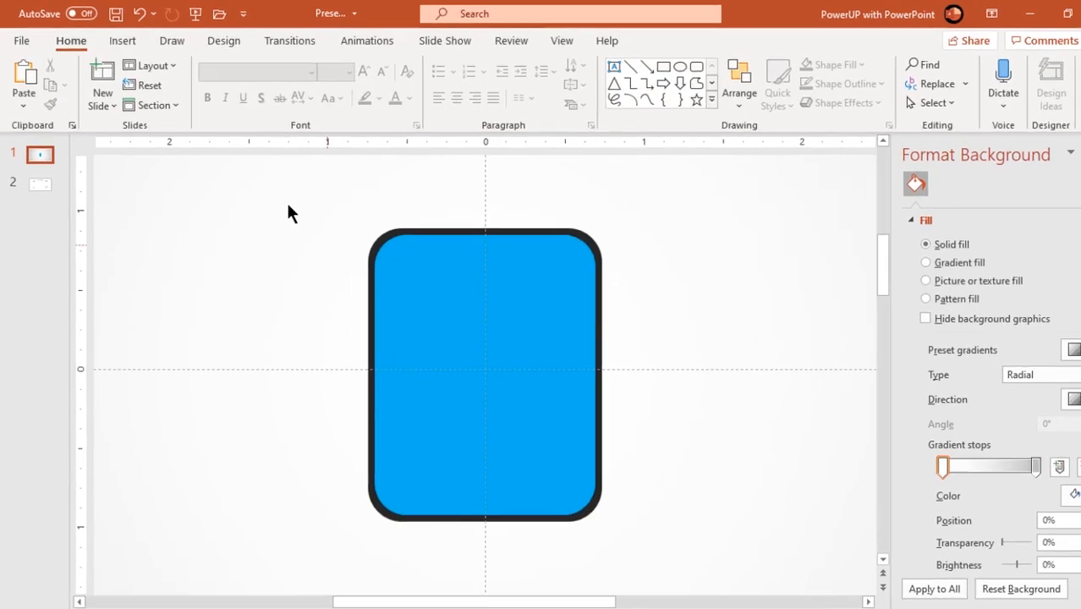
- Add two flipped round-corner leg shapes under the body and Union them with it
click(121, 41)
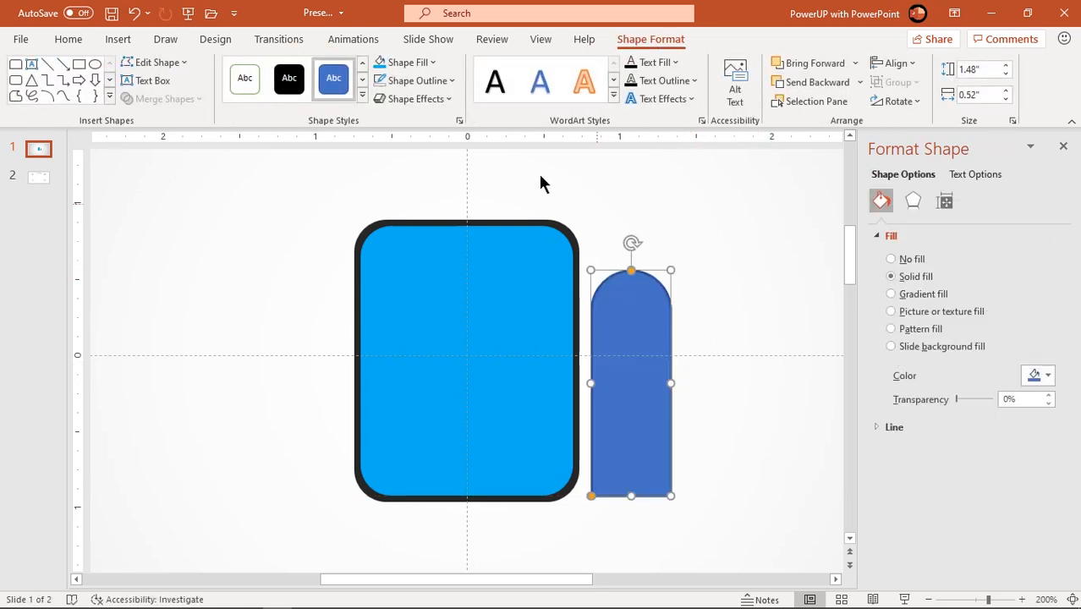
mouse_move(540, 247)
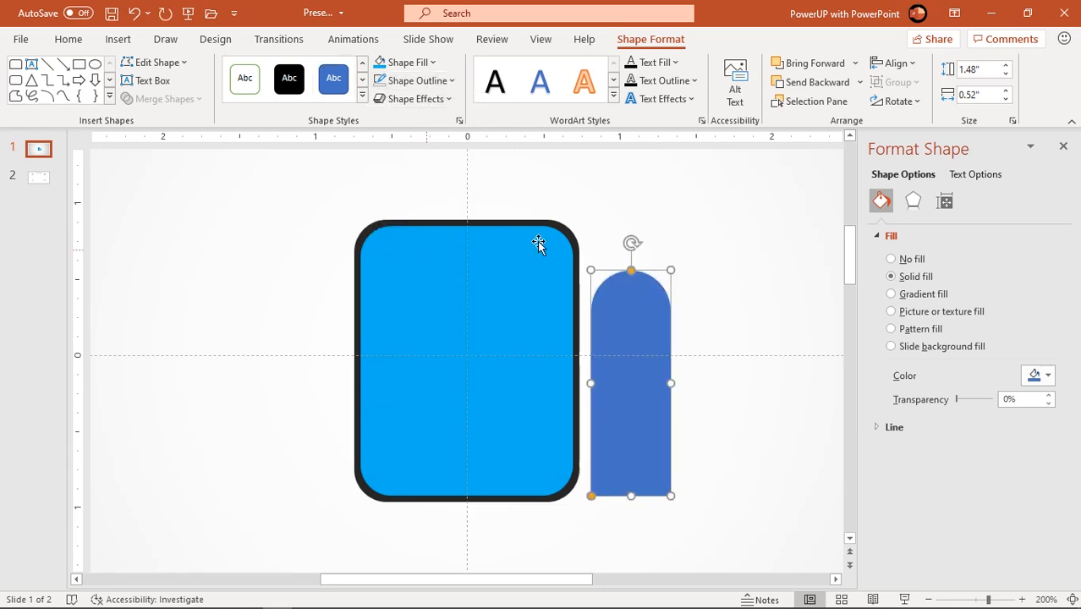
click(893, 101)
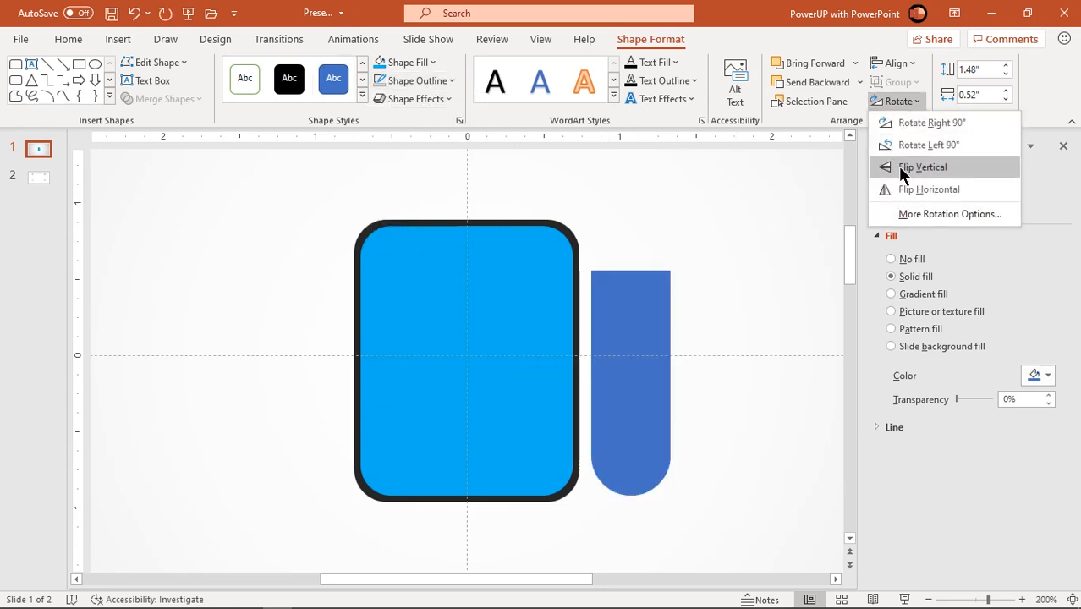
click(922, 168)
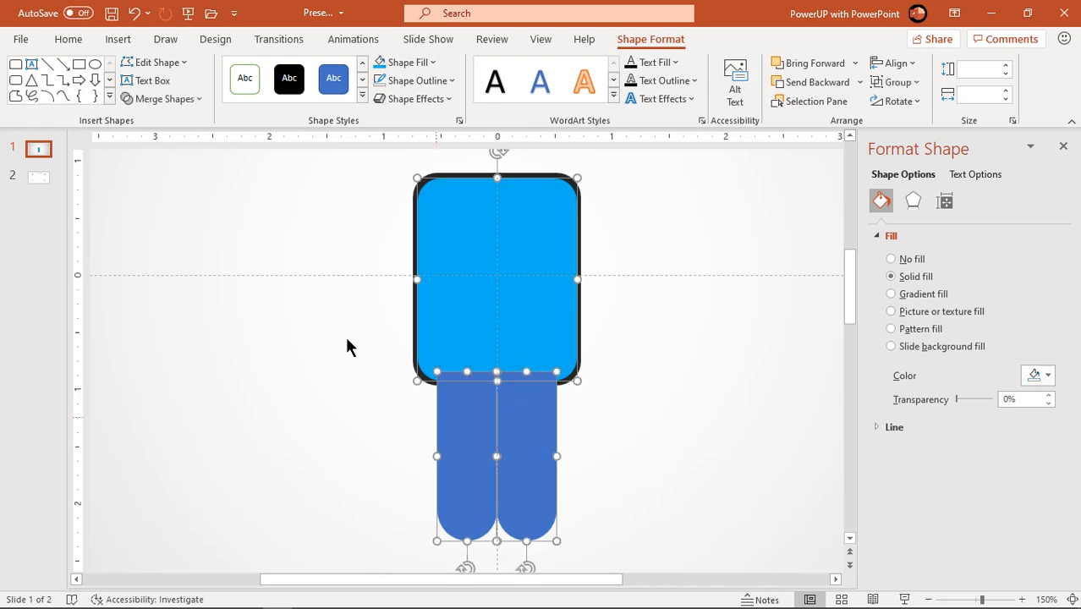
click(163, 98)
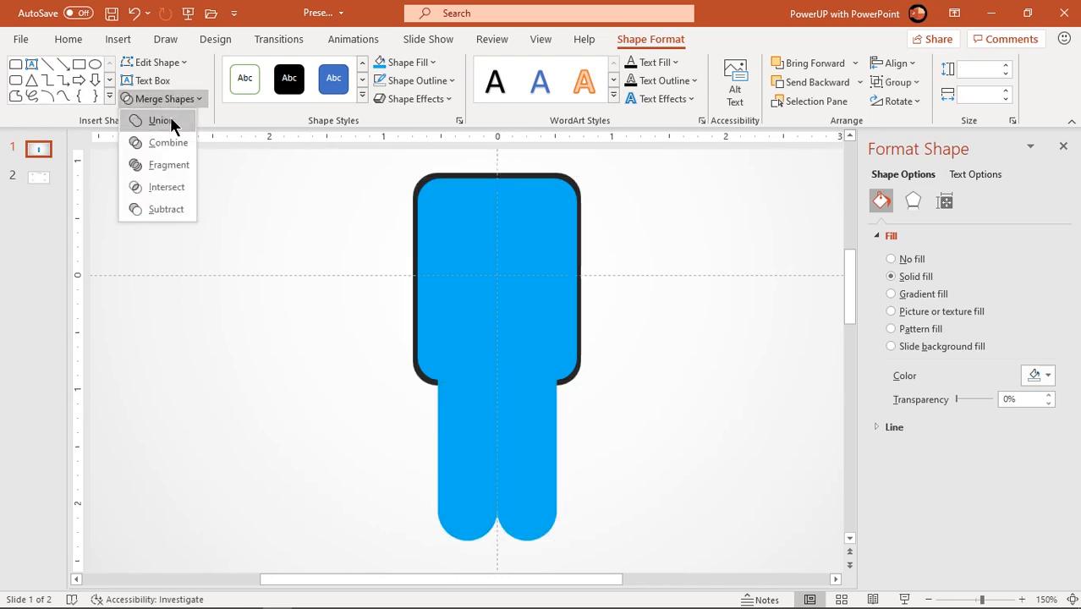
click(159, 120)
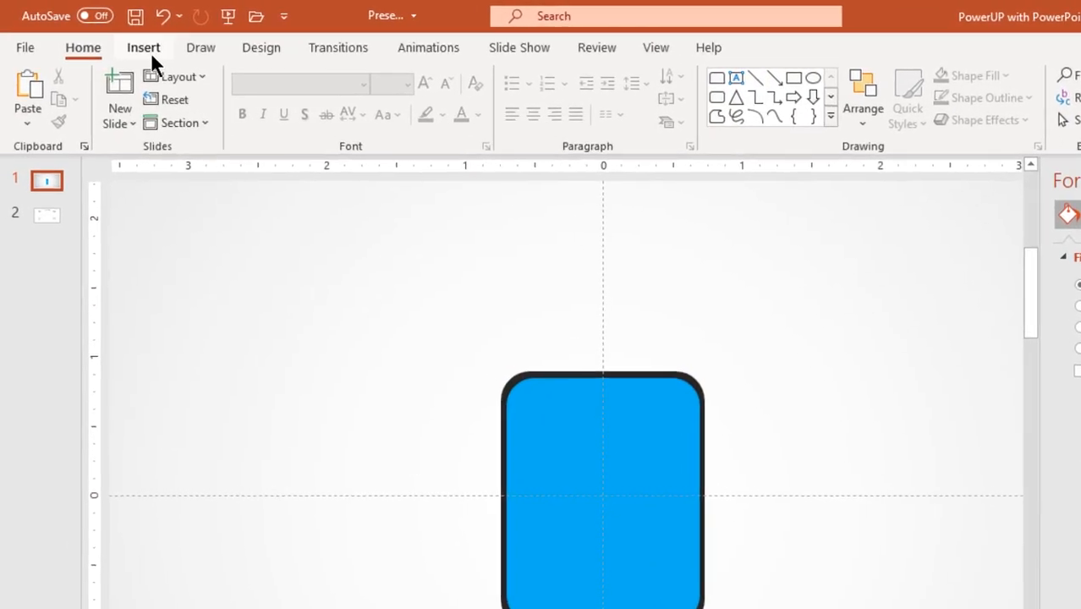
- Draw a circle head above the body and fill it with the matching blue
click(312, 96)
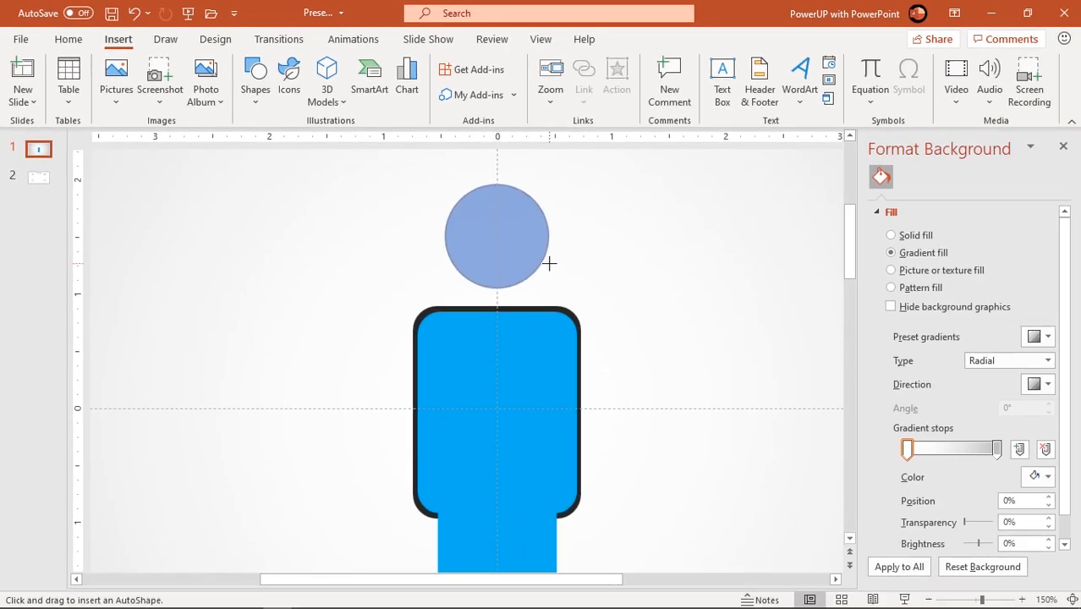
click(497, 235)
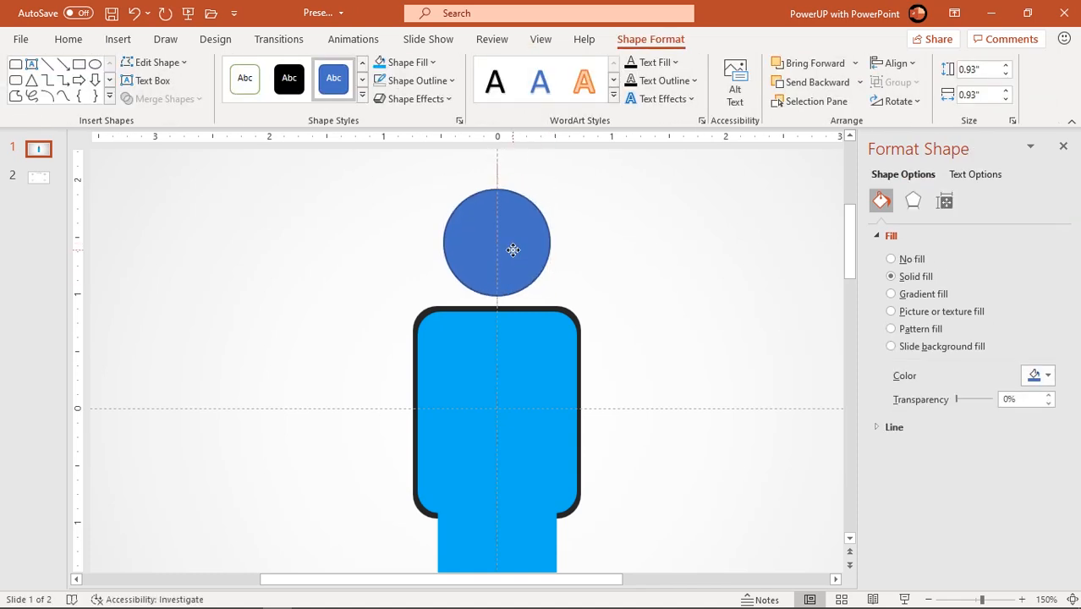
click(497, 243)
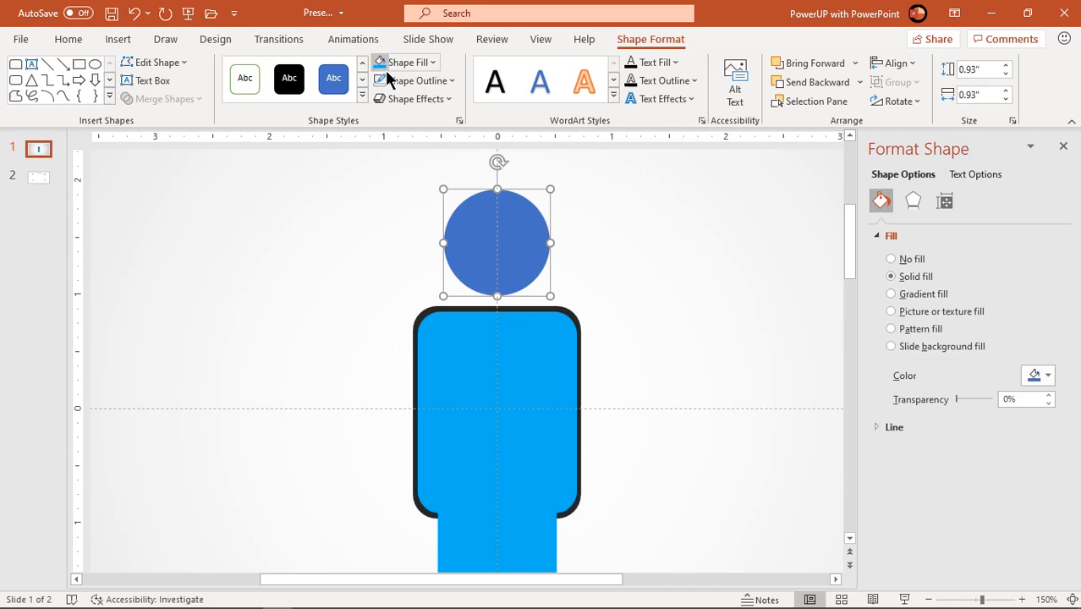
click(674, 282)
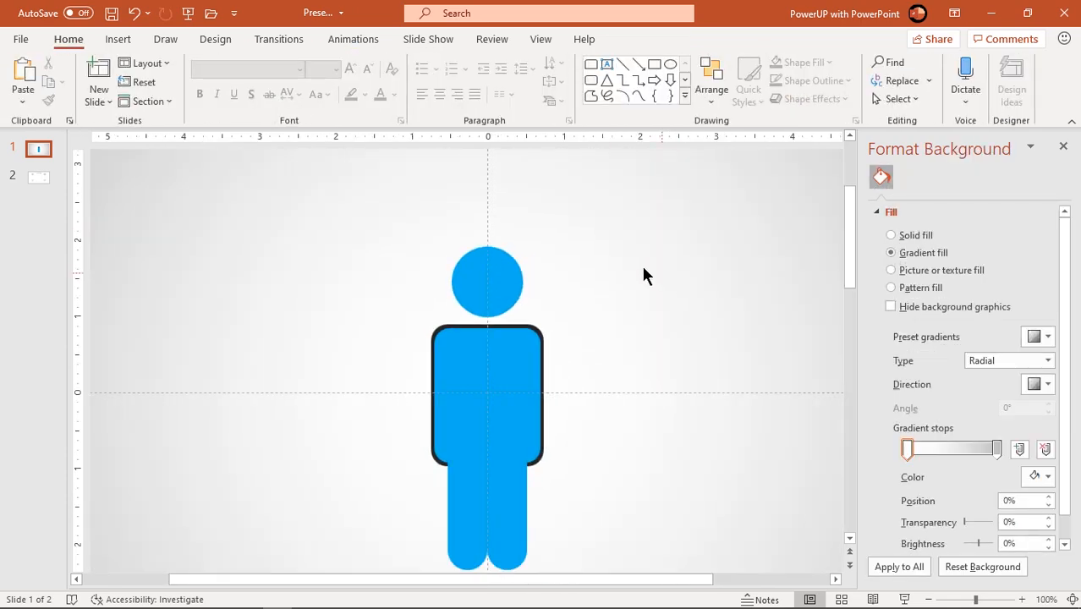
- Cover the figure's right half with a rectangle and Subtract it away
click(119, 39)
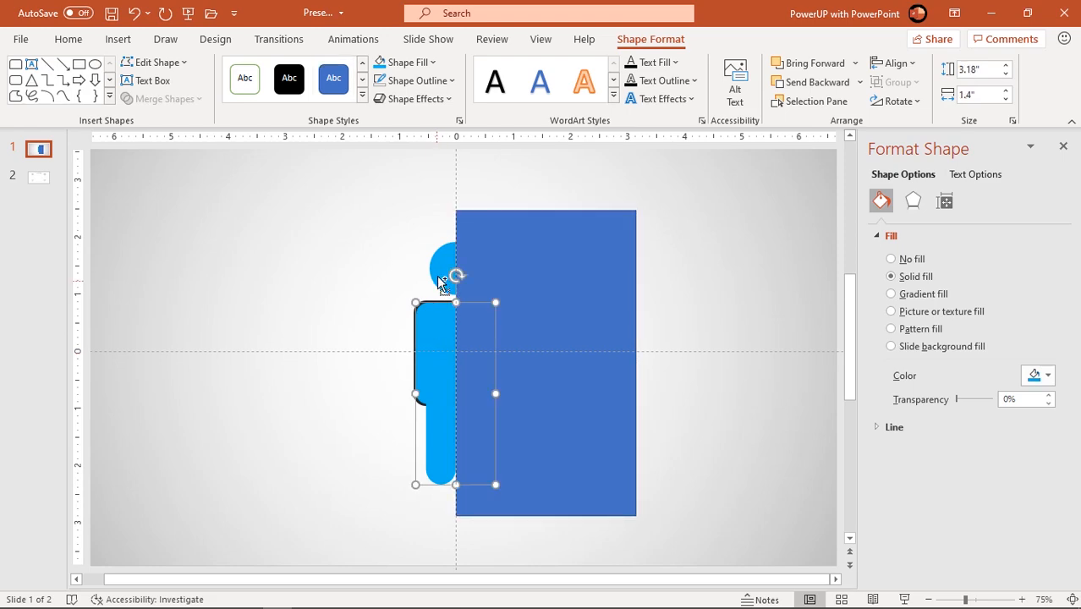
click(579, 274)
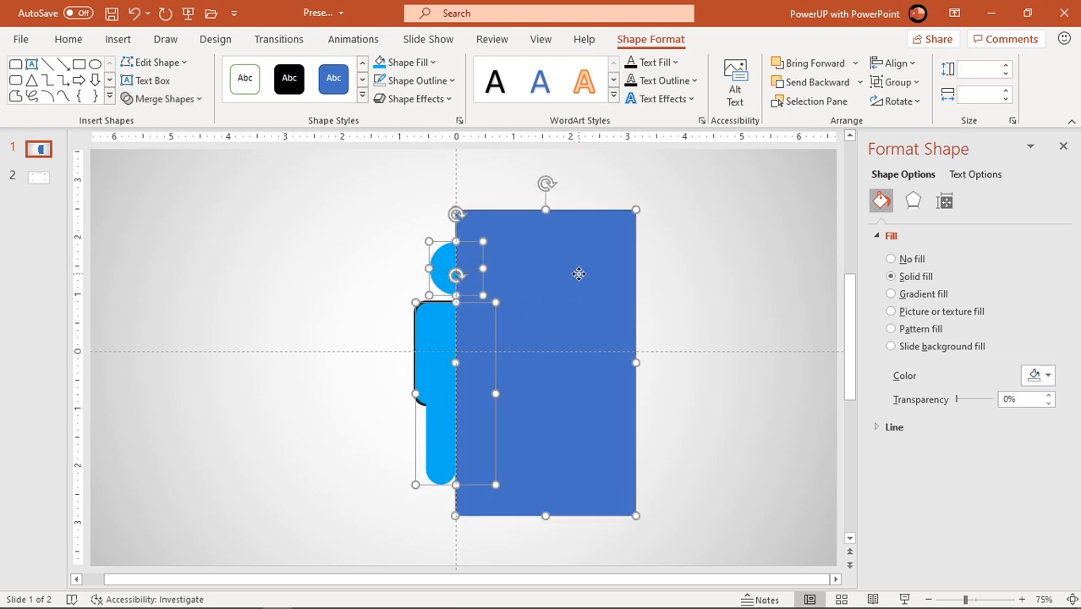
click(162, 98)
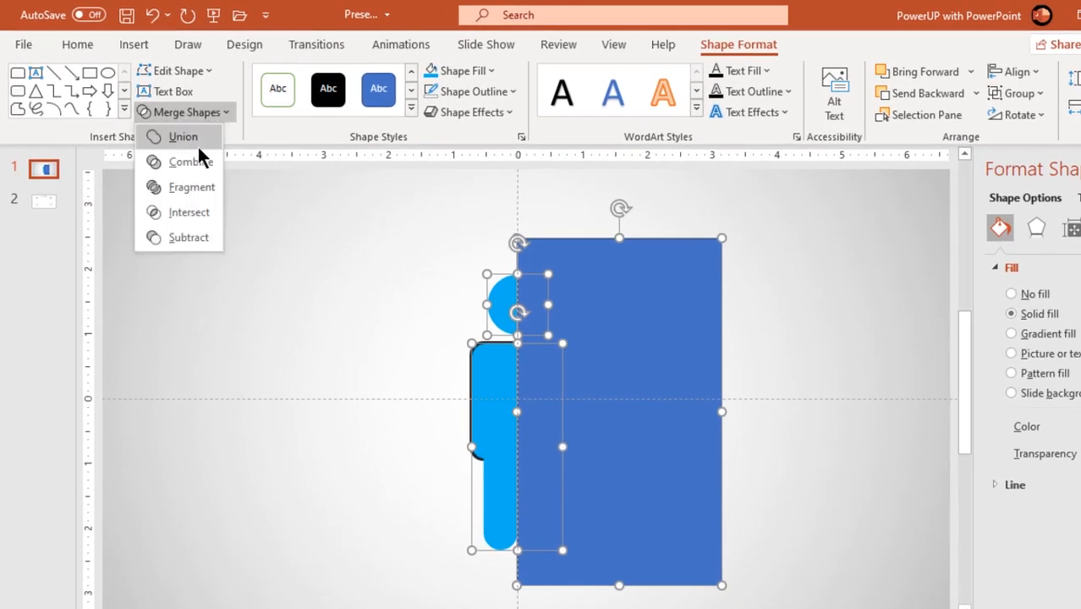
click(191, 186)
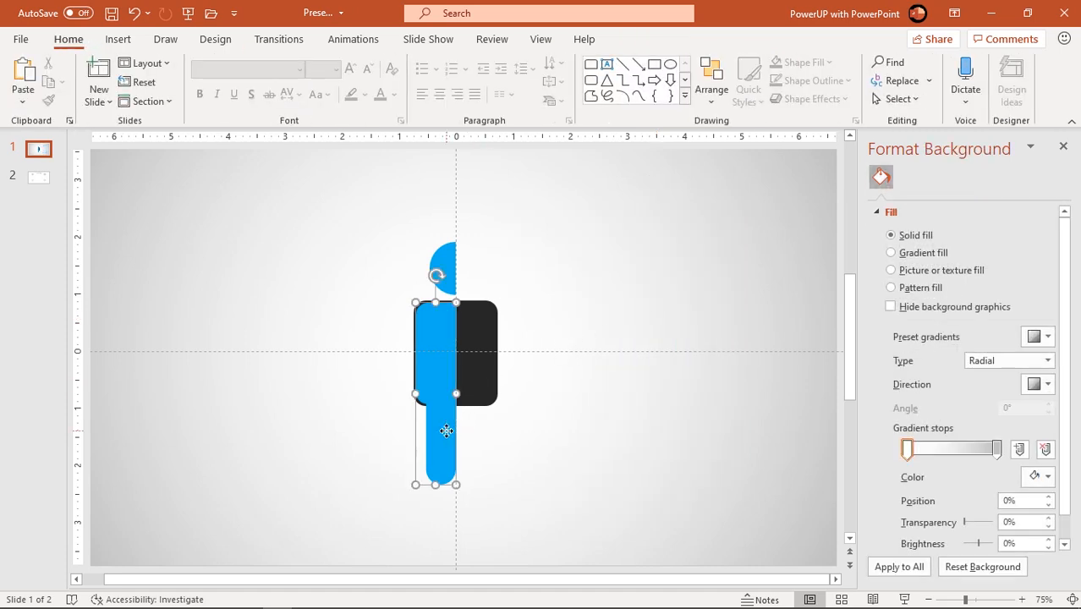
- Duplicate the remaining left half and flip it horizontally to form the right side
click(440, 271)
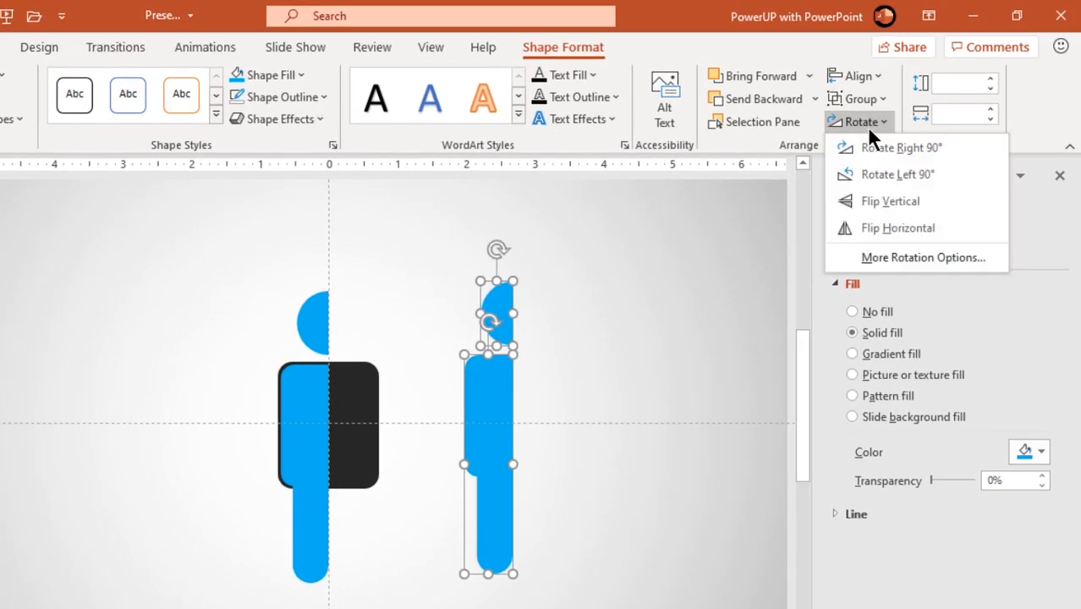
click(504, 412)
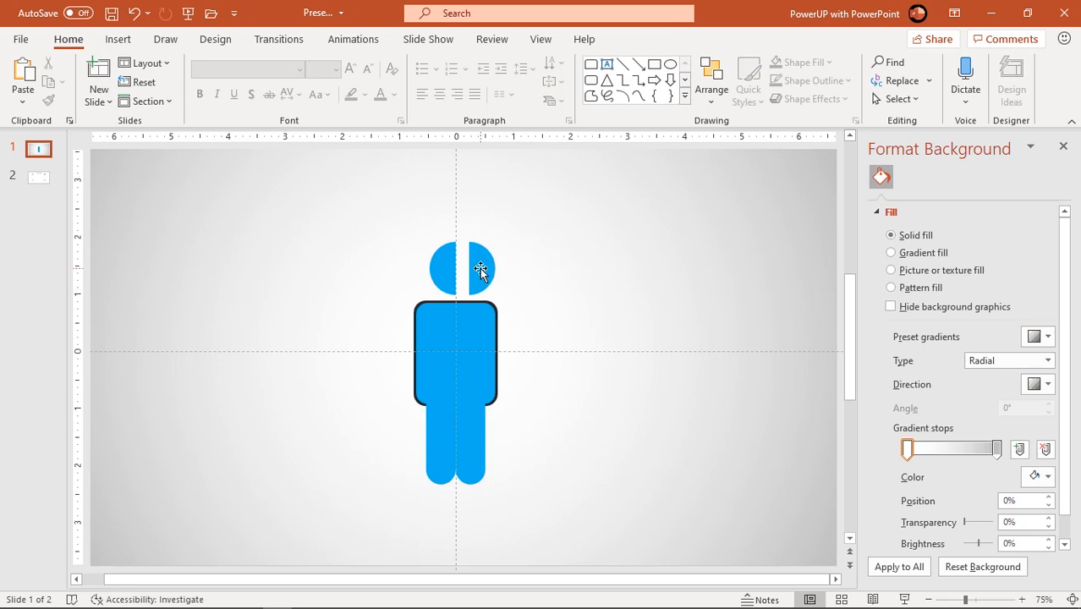
click(456, 267)
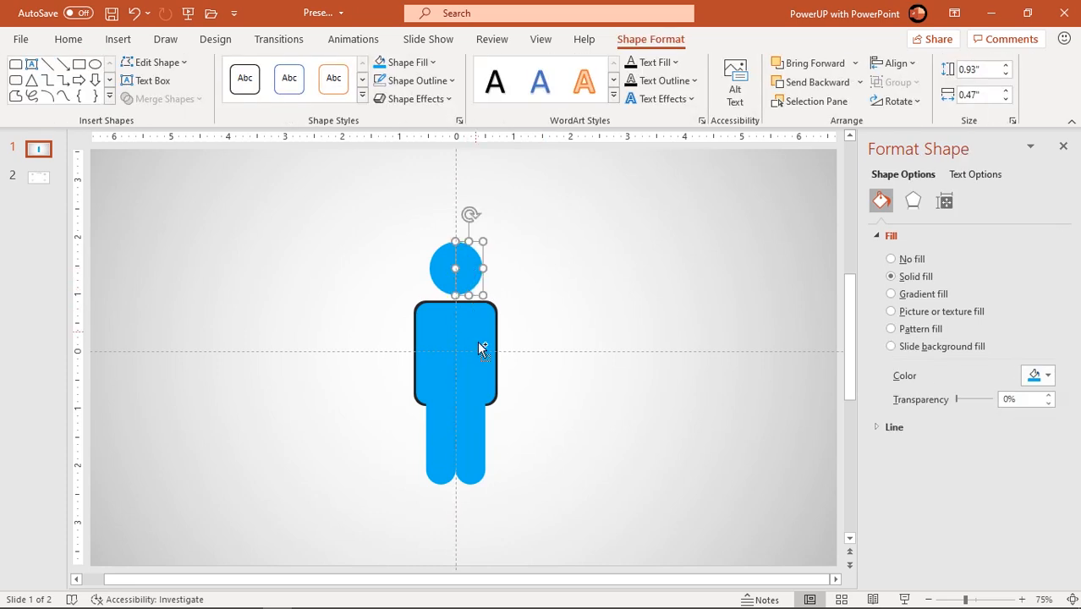
- Fill the right half with custom blue RGB 0,154,208 and remove the body's outline
click(409, 61)
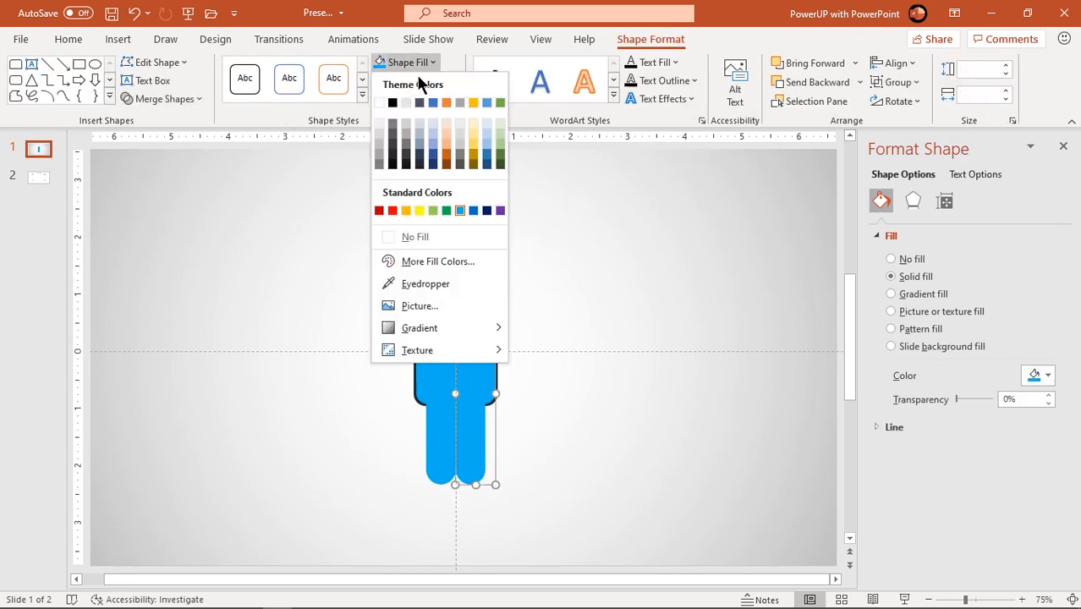
click(436, 260)
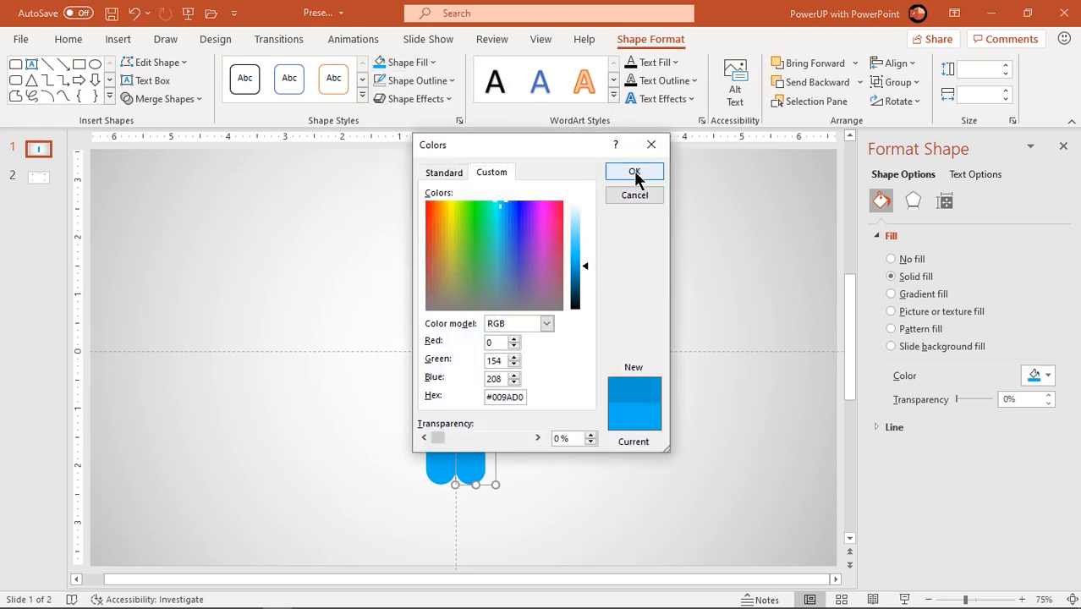
click(634, 173)
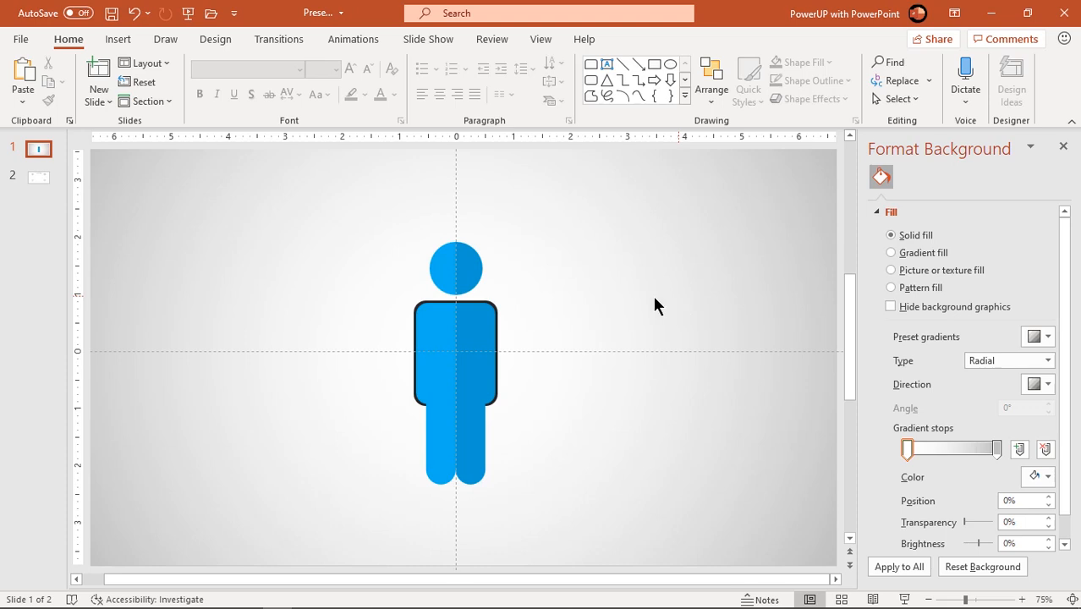
mouse_move(494, 313)
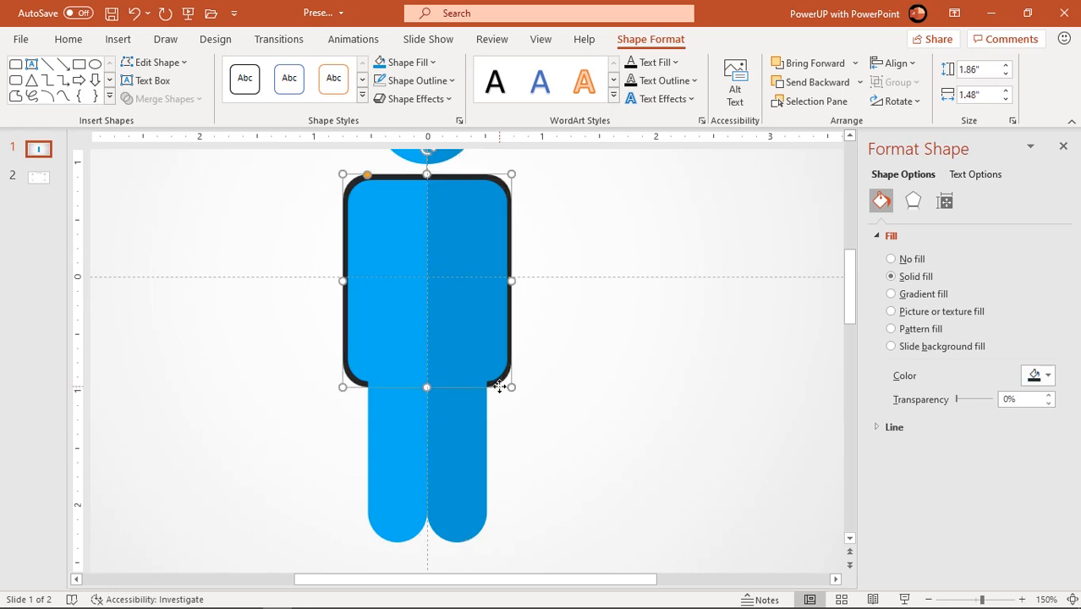
click(410, 61)
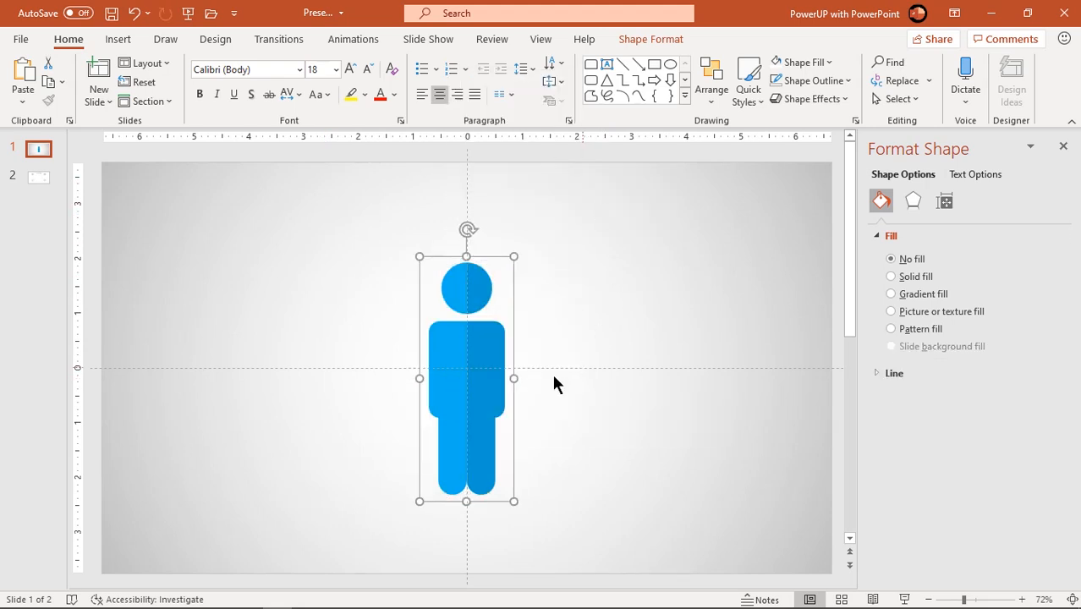
- Make five overlapping copies of the figure in a staggered row, middle one in front
drag(467, 379, 477, 403)
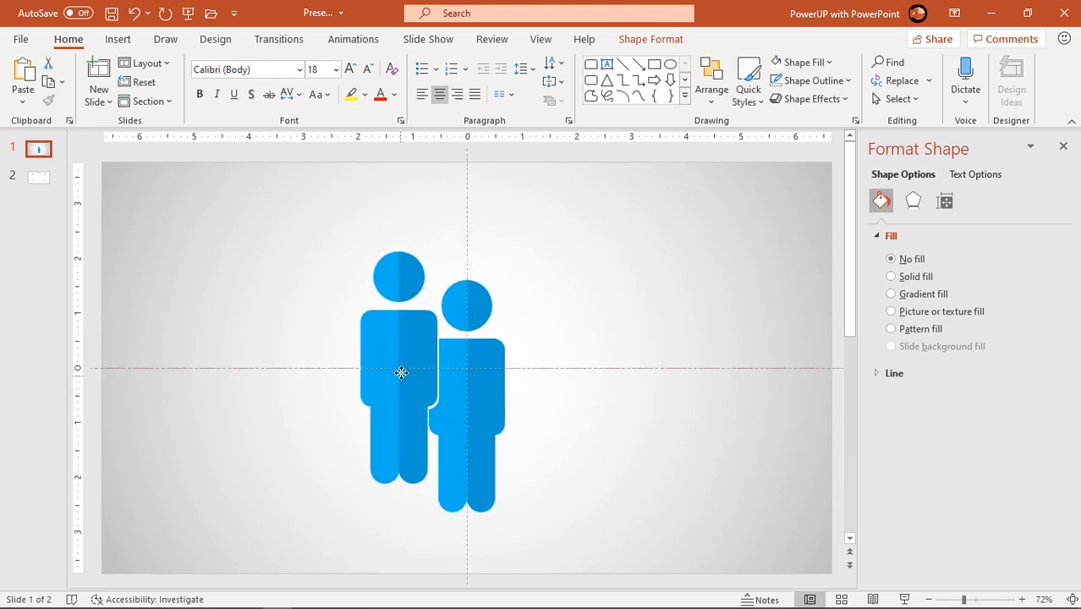
drag(403, 373, 403, 382)
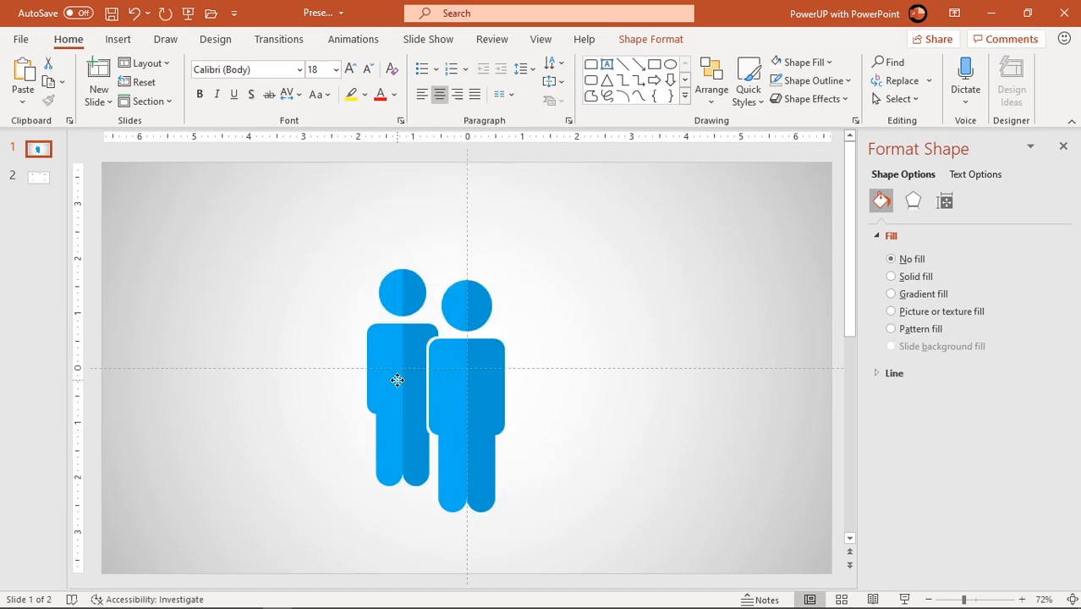
click(397, 381)
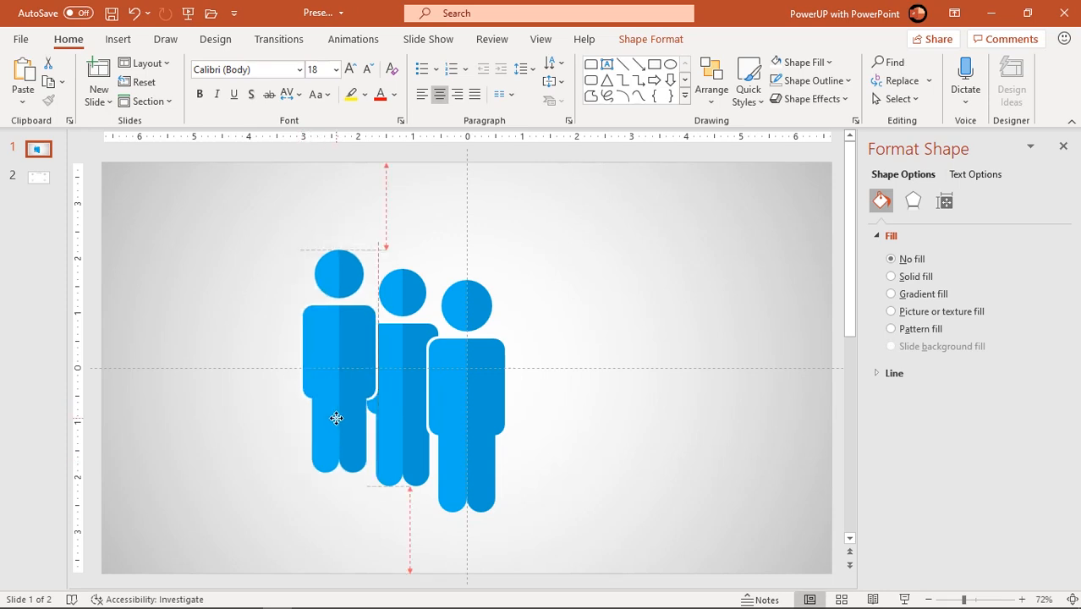
right_click(337, 418)
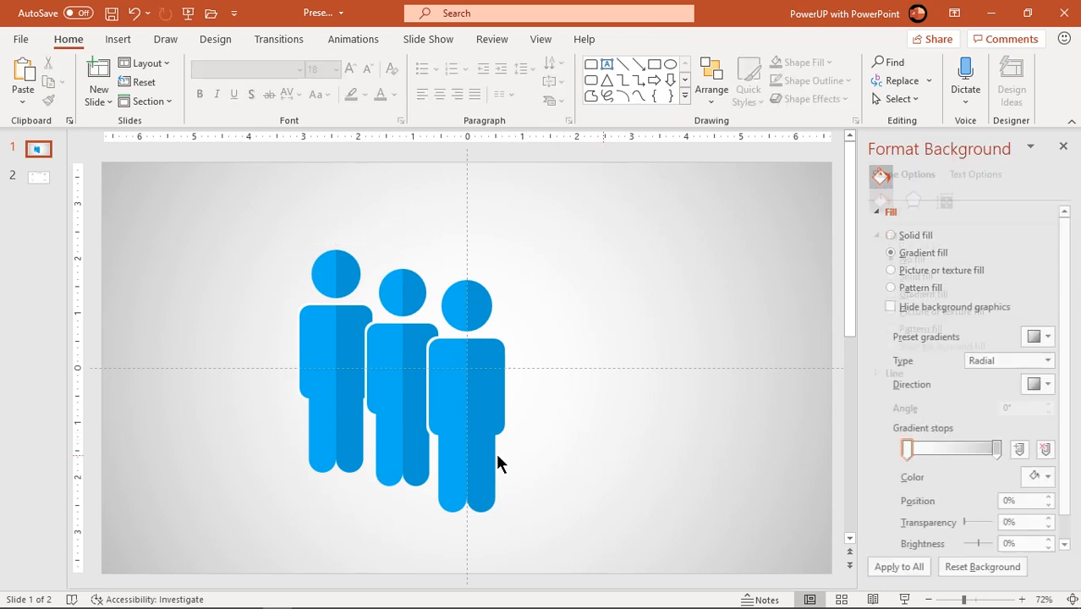
click(332, 411)
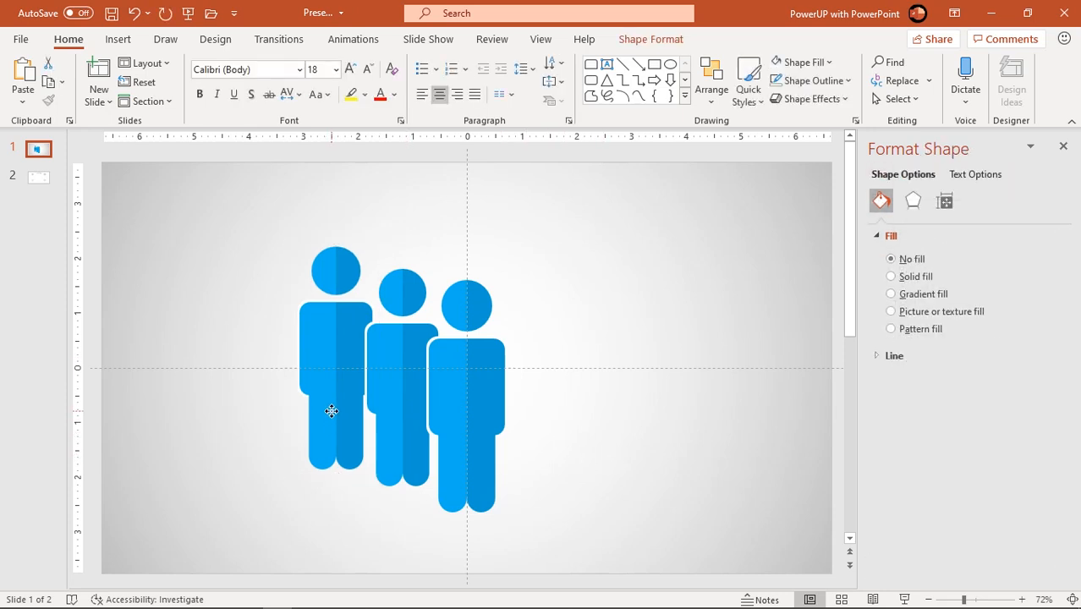
click(397, 397)
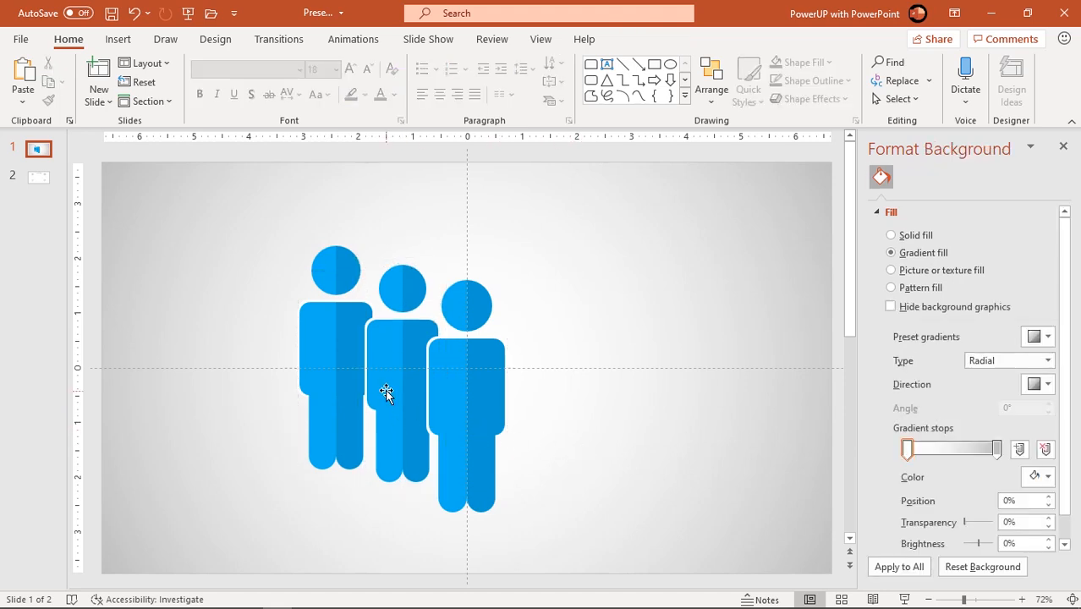
click(542, 381)
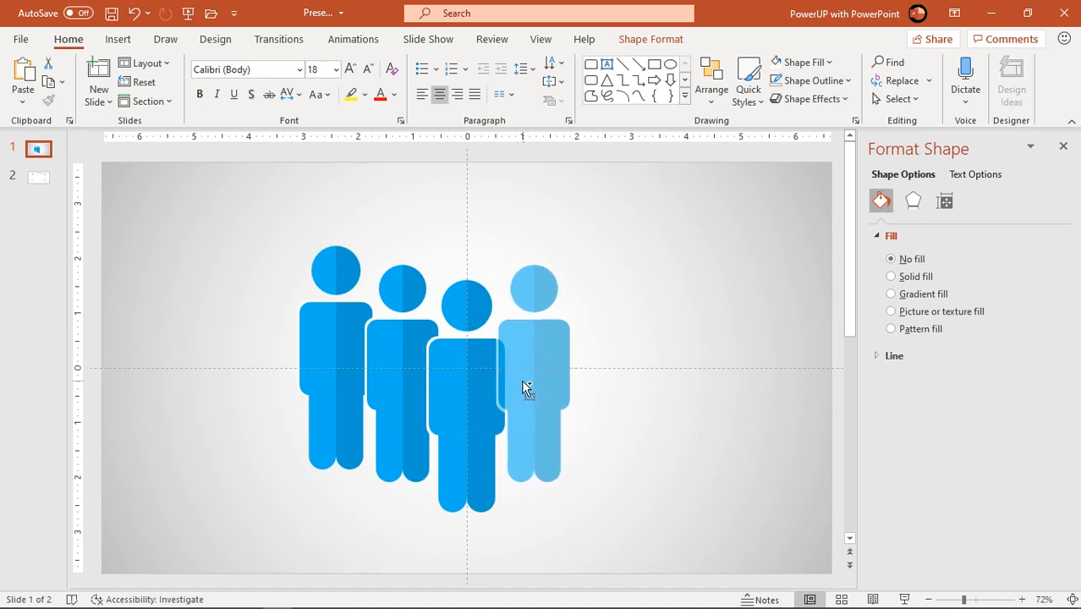
click(527, 389)
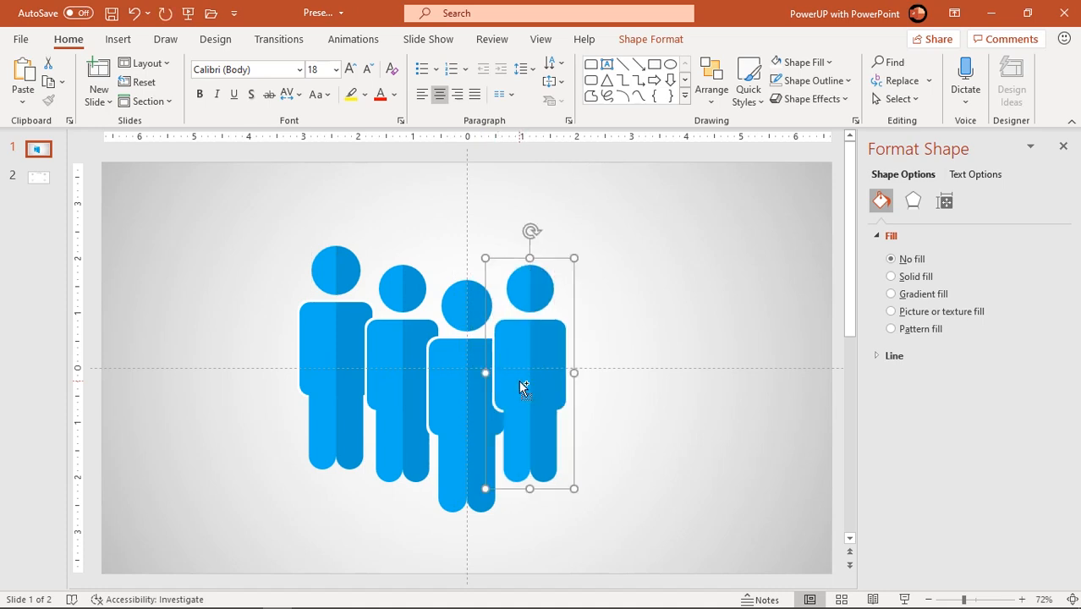
mouse_move(589, 252)
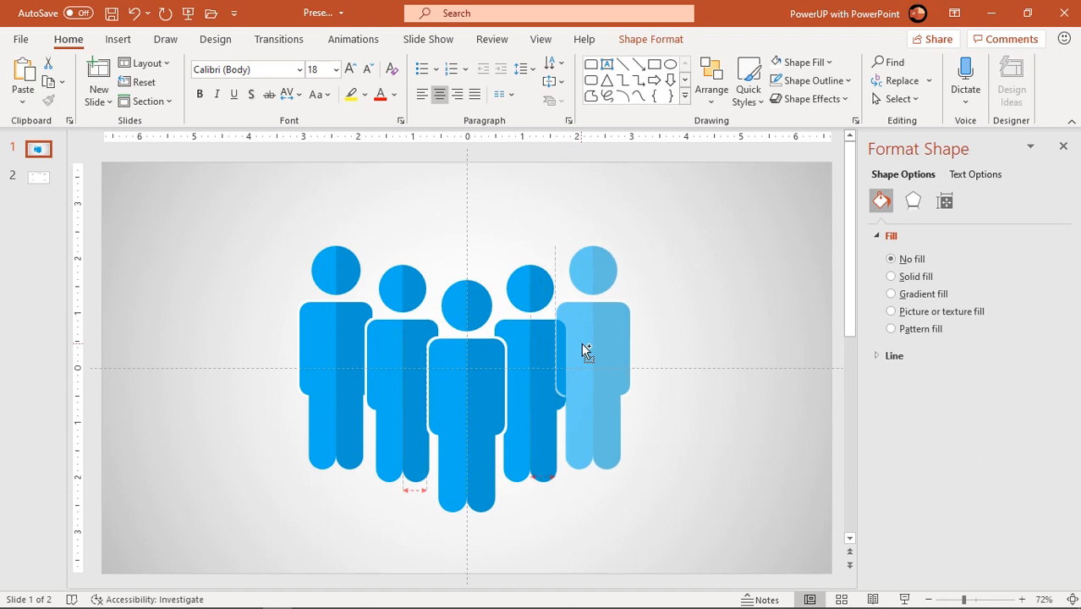
click(591, 355)
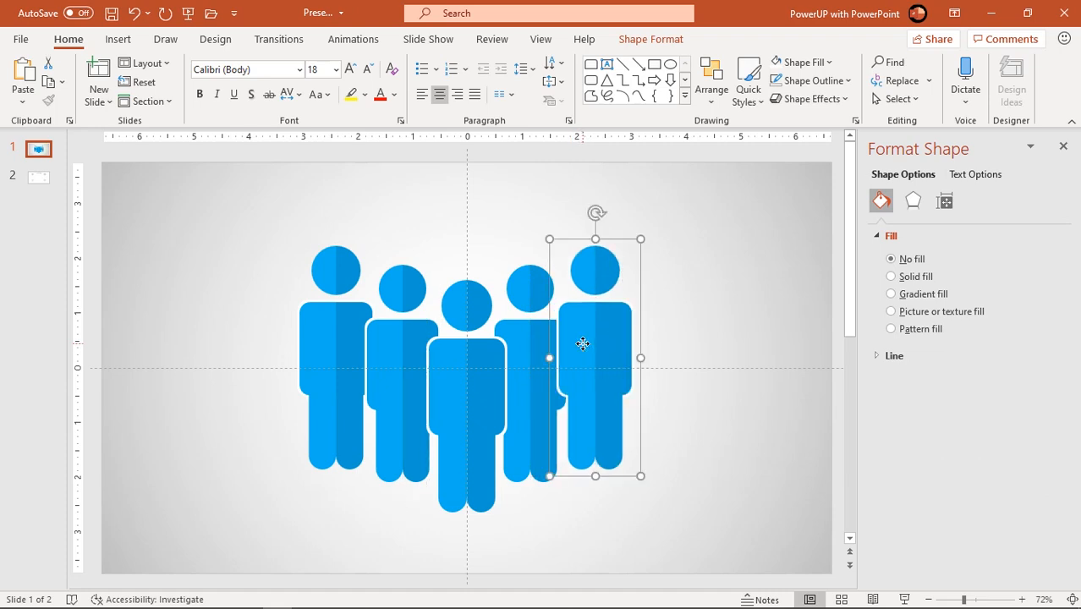
mouse_move(668, 274)
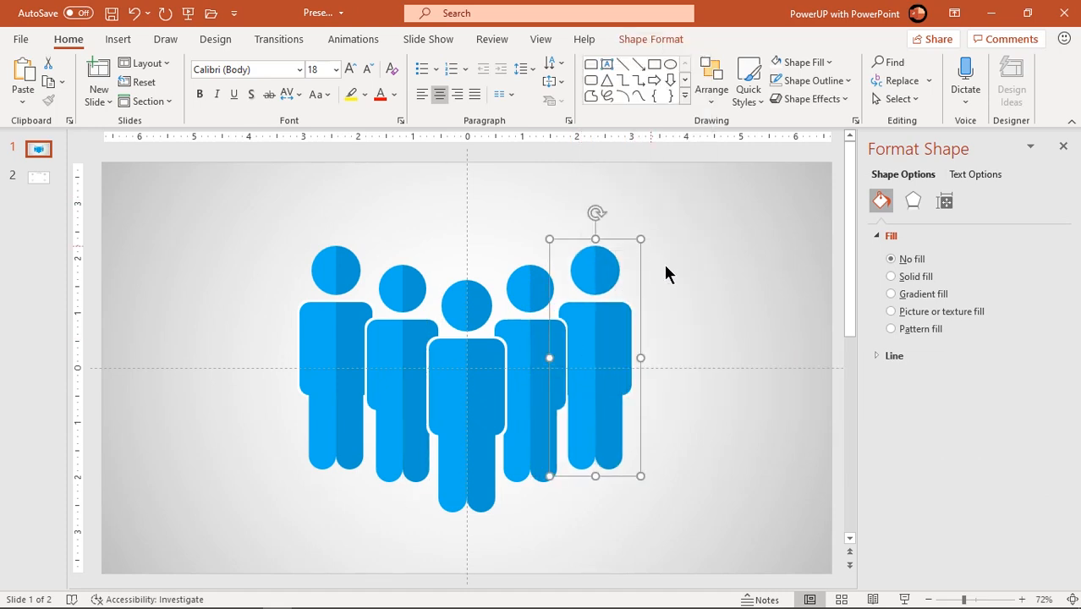
- Select all five figures and ungroup them into separate halves
click(723, 363)
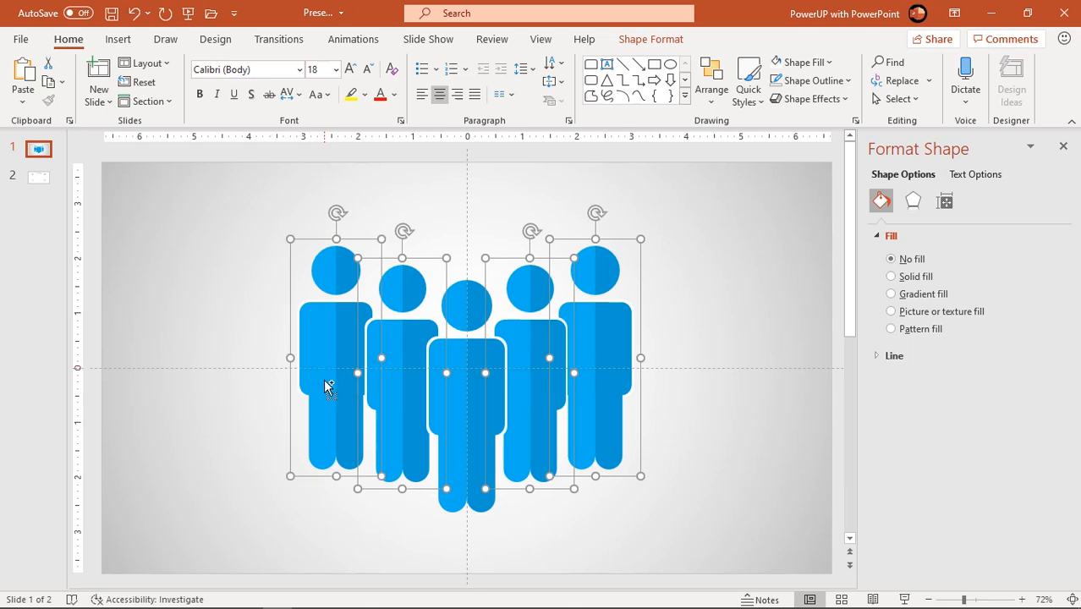
right_click(328, 387)
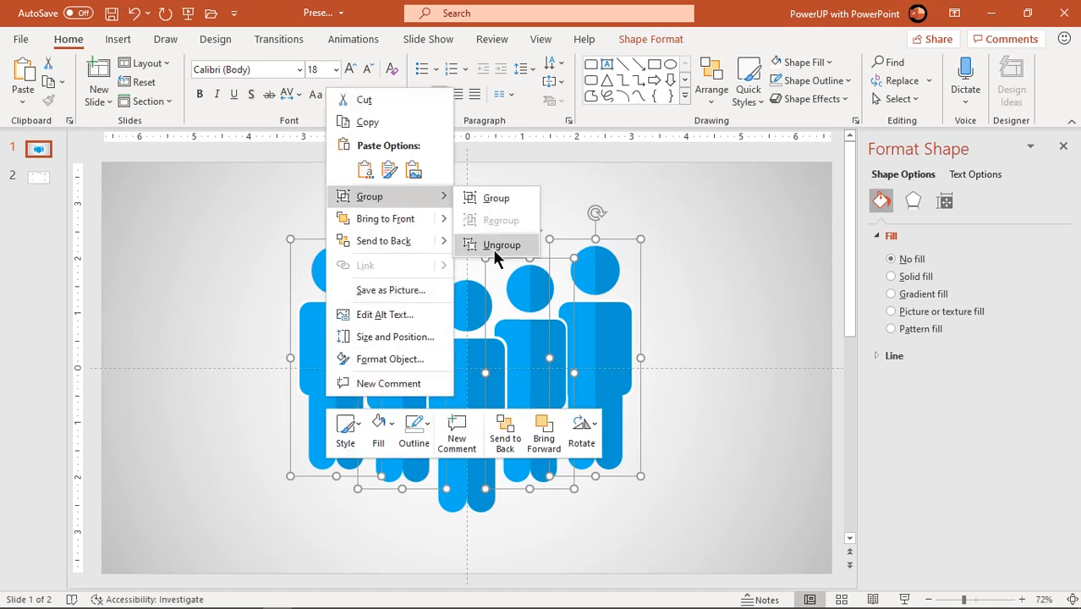
click(501, 243)
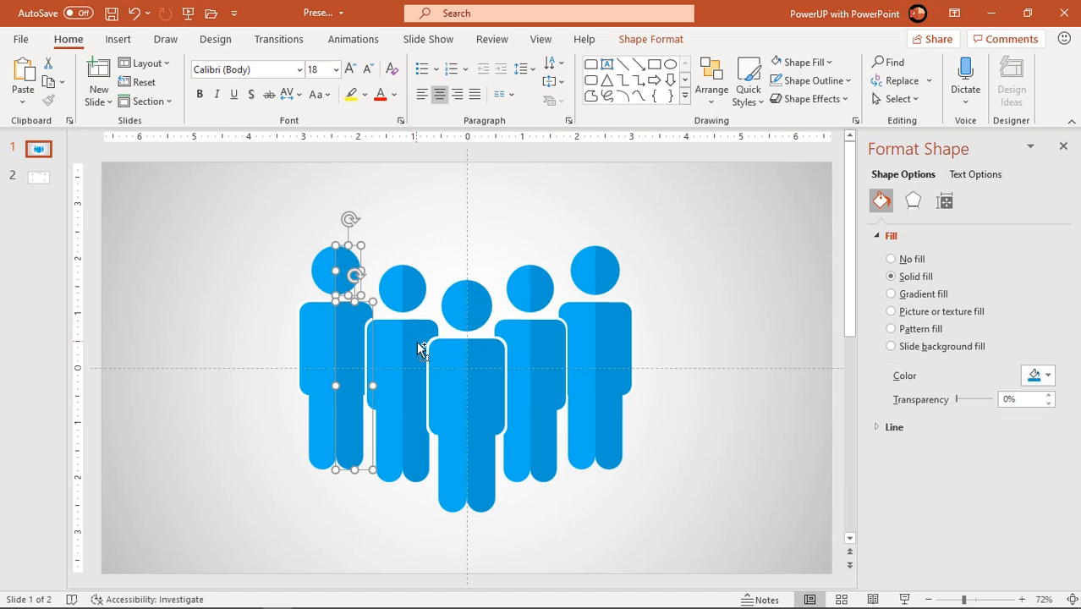
- Recolour the halves of the four outer figures dark gray, leaving the centre blue
click(415, 363)
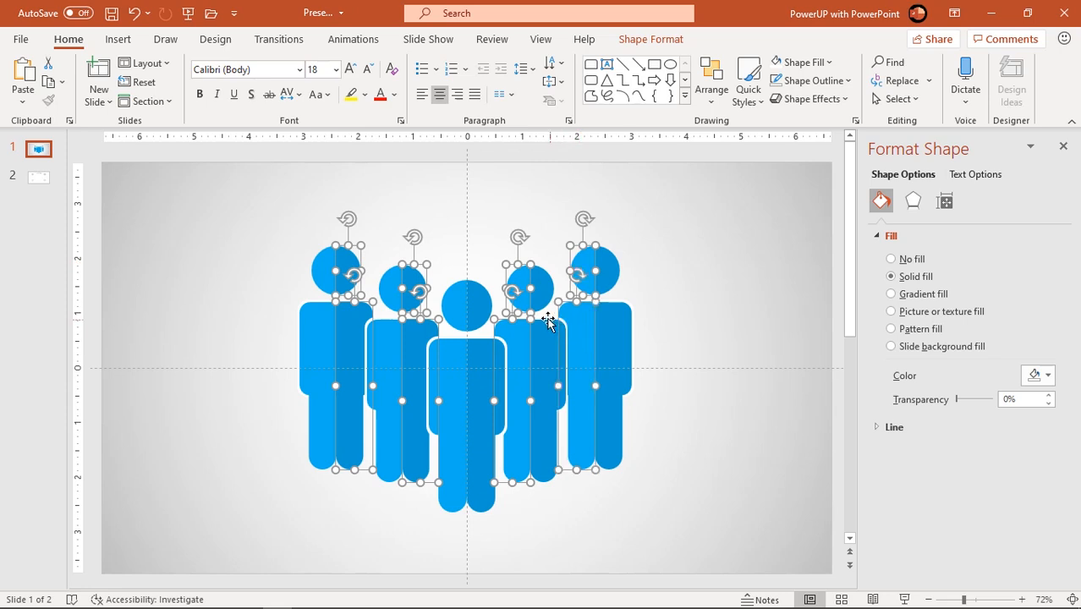
click(649, 39)
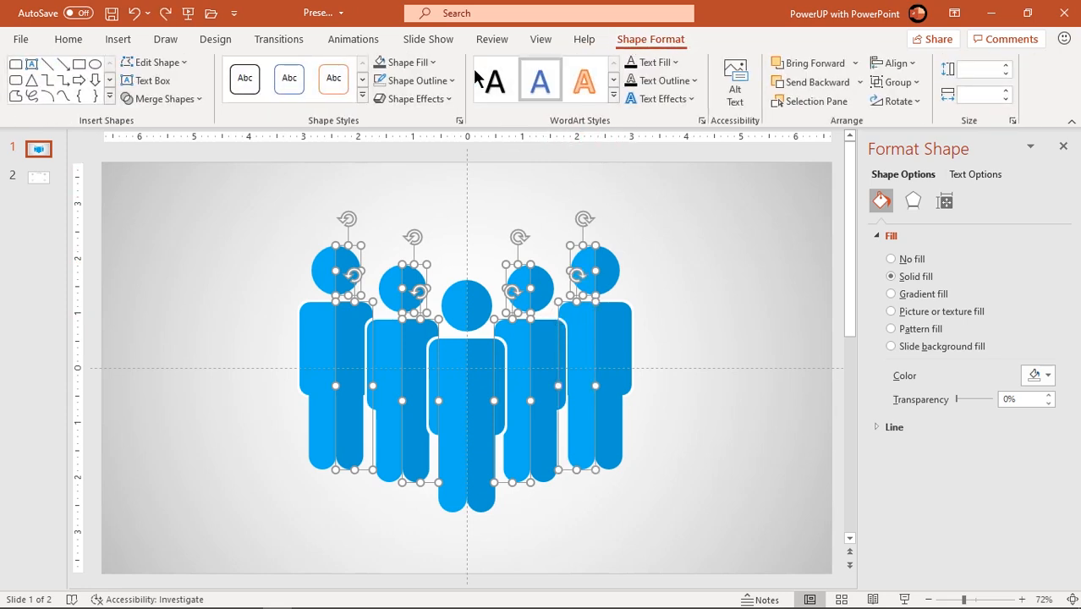
click(406, 61)
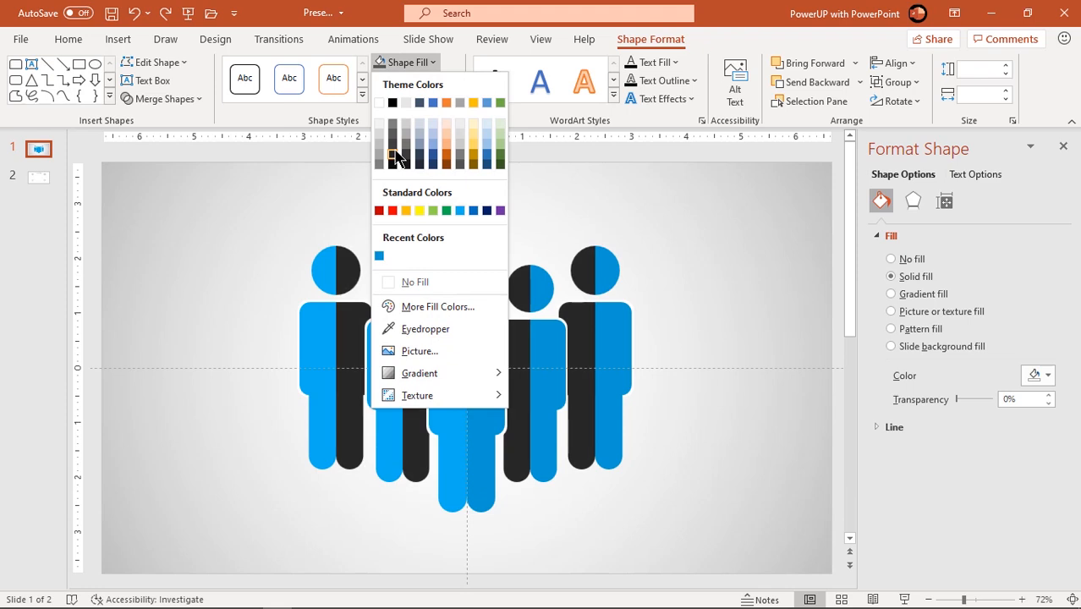
click(668, 325)
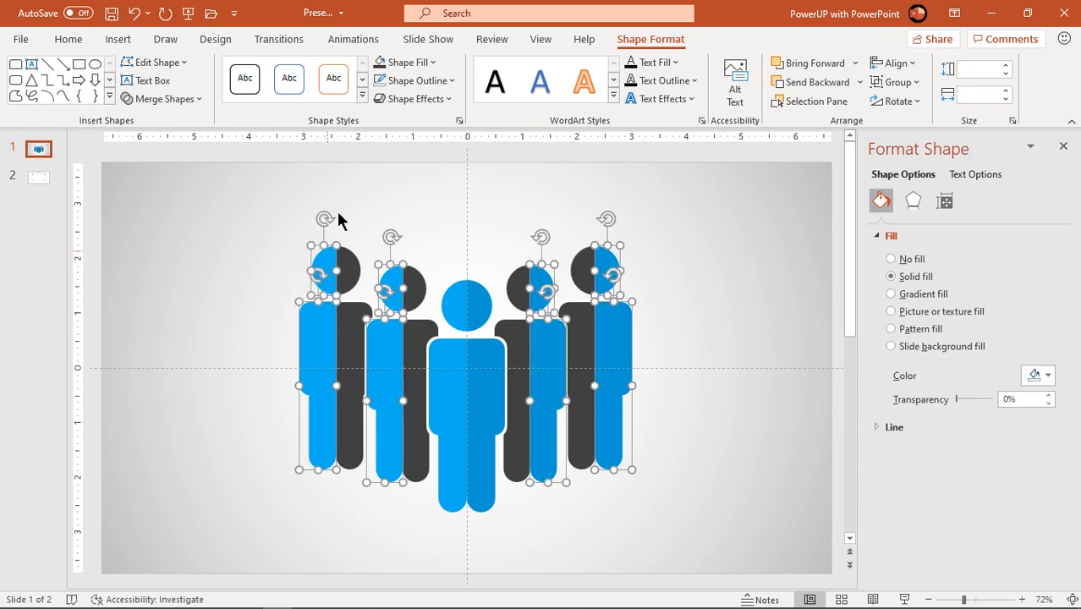
click(405, 61)
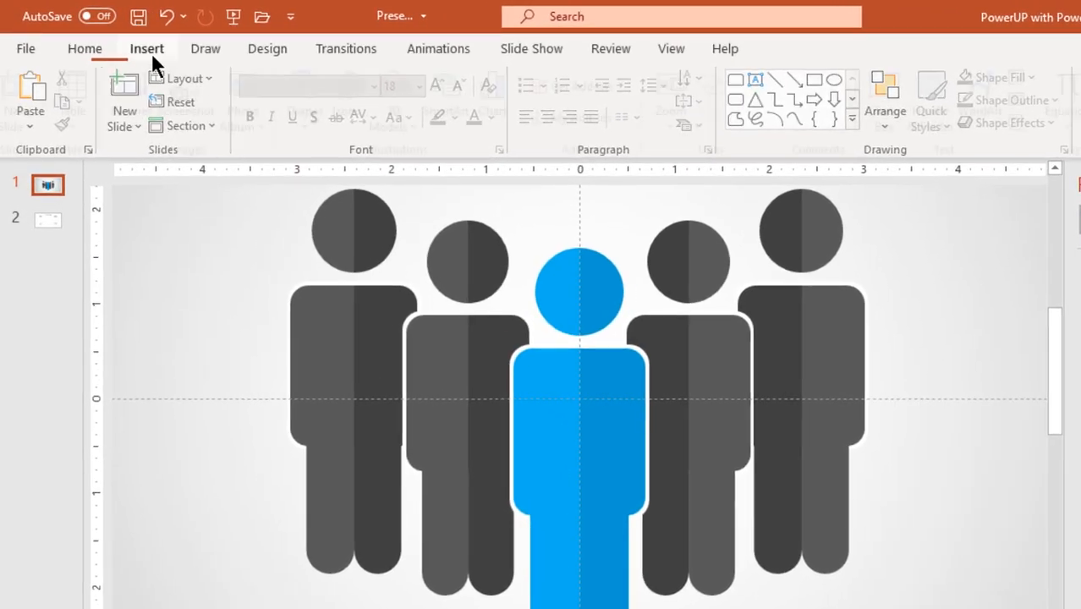
- Draw a small outline-free trapezoid knot at the blue figure's collar
click(317, 97)
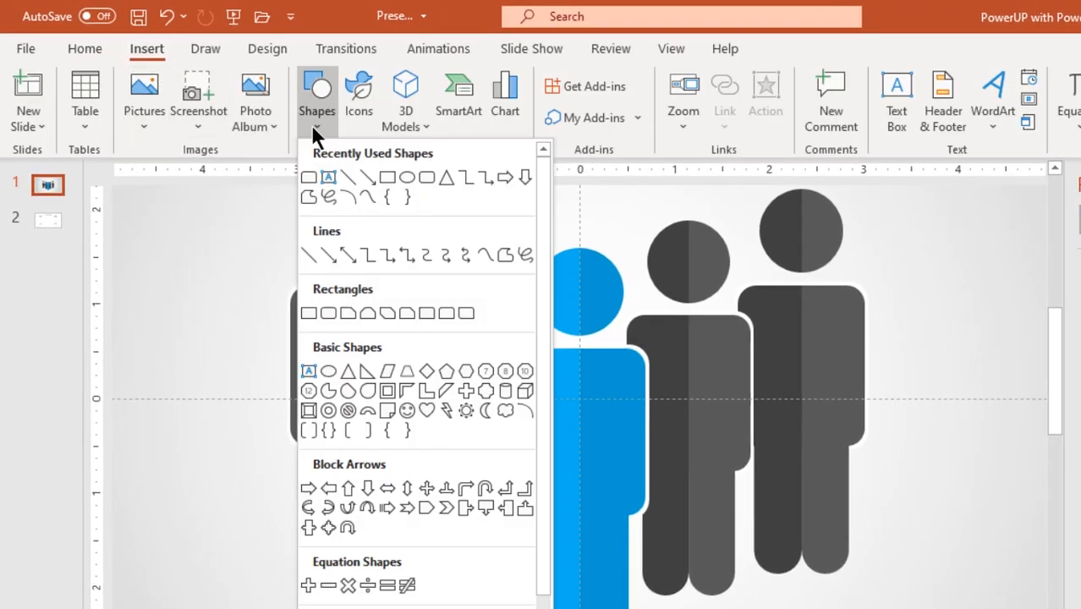
mouse_move(406, 371)
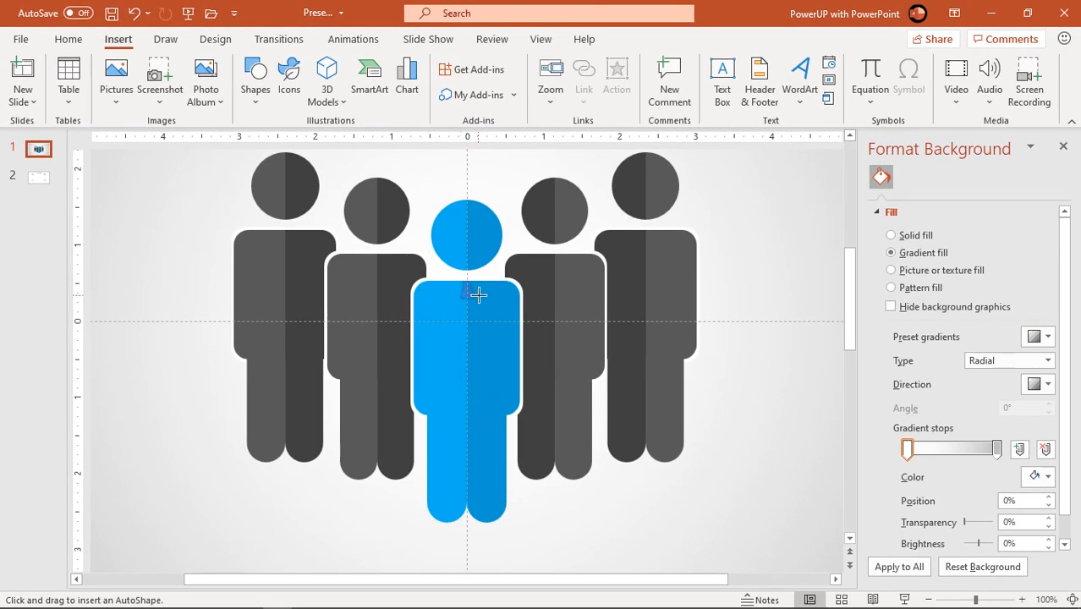
click(477, 294)
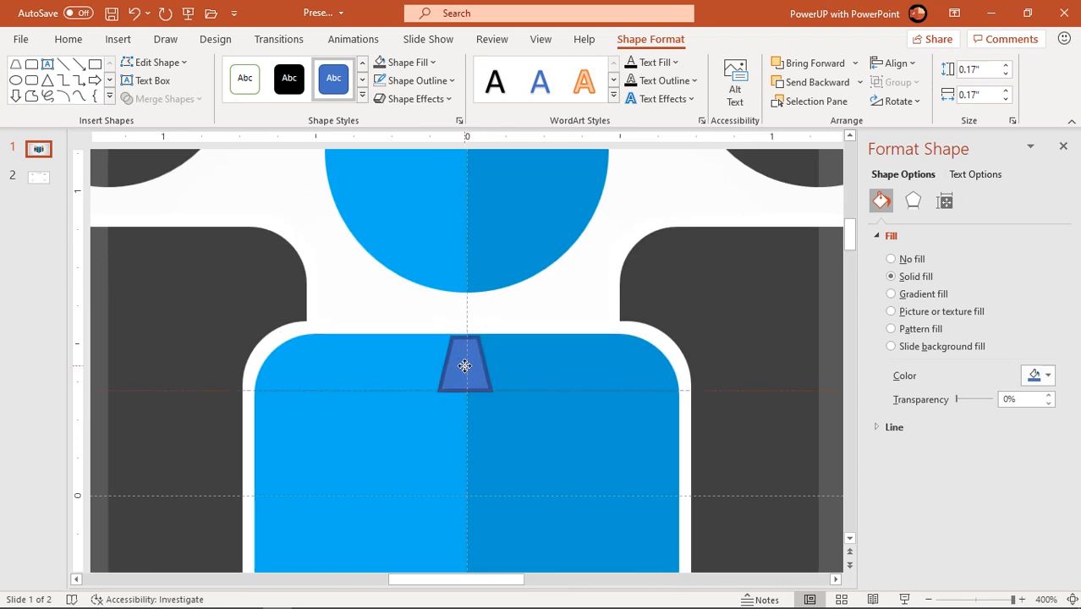
click(416, 81)
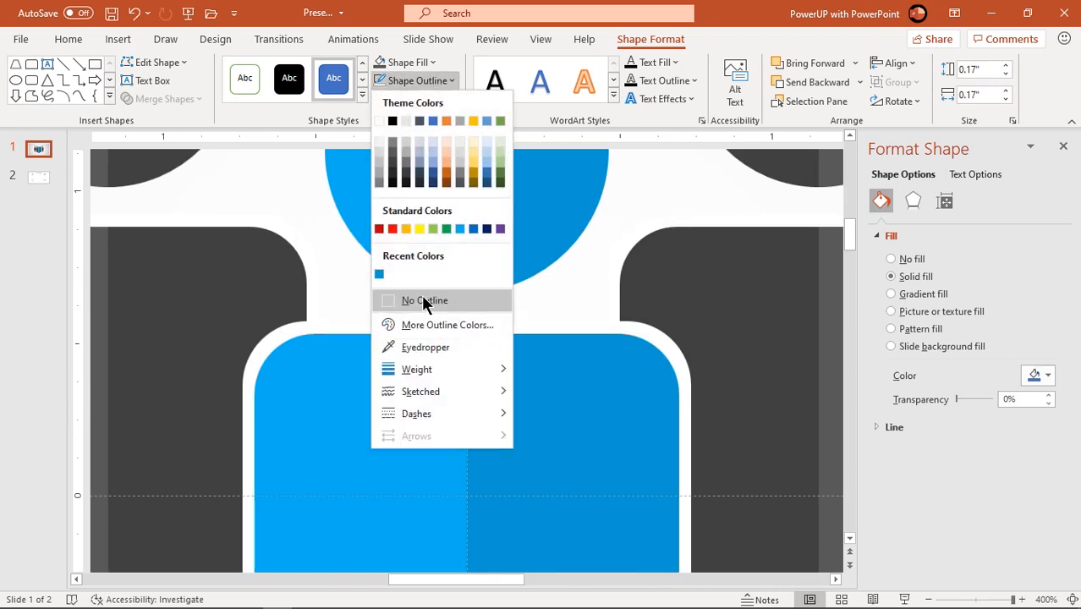
click(897, 101)
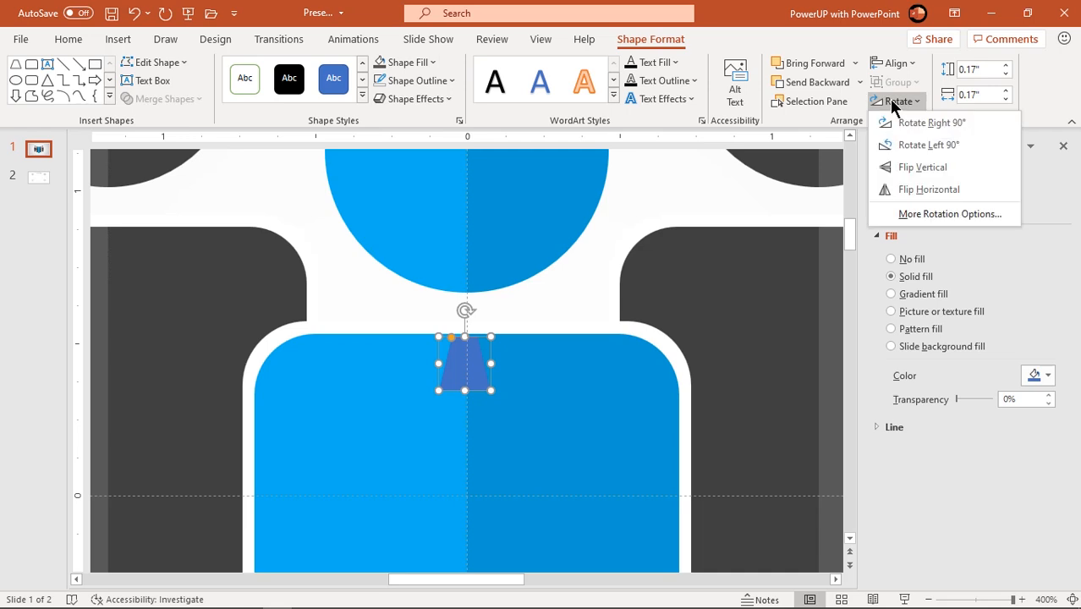
click(922, 167)
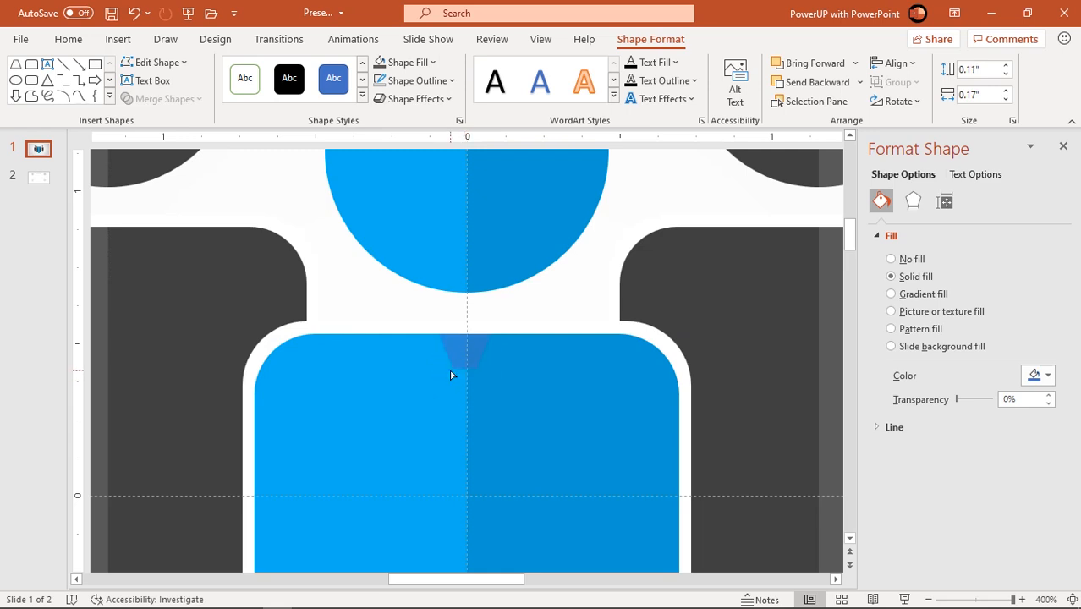
- Copy the knot, flip it vertically, attach it below and stretch it into a long blade
click(465, 350)
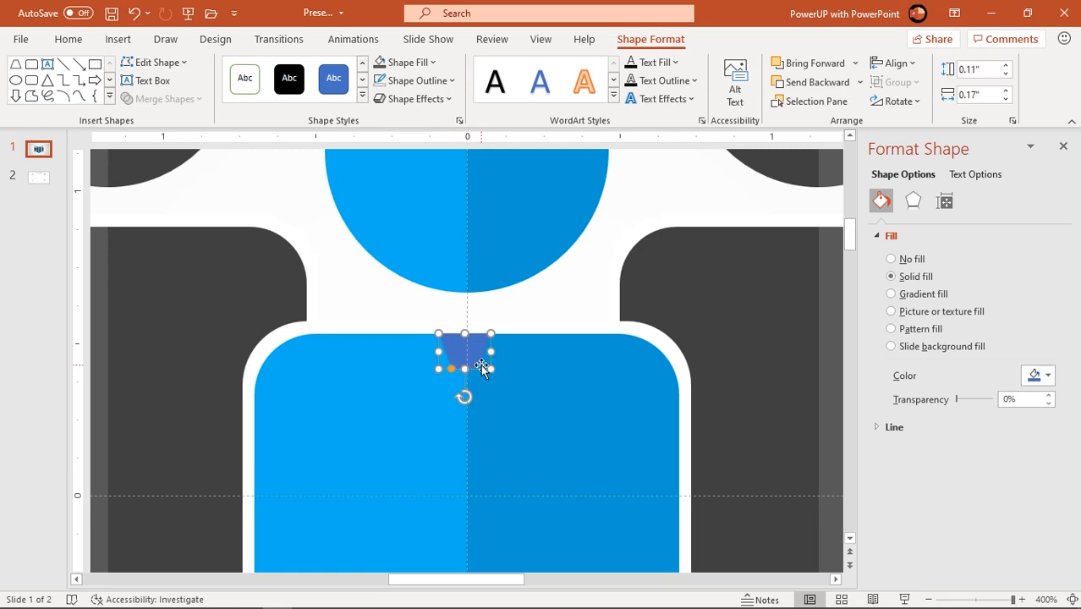
drag(463, 350, 516, 403)
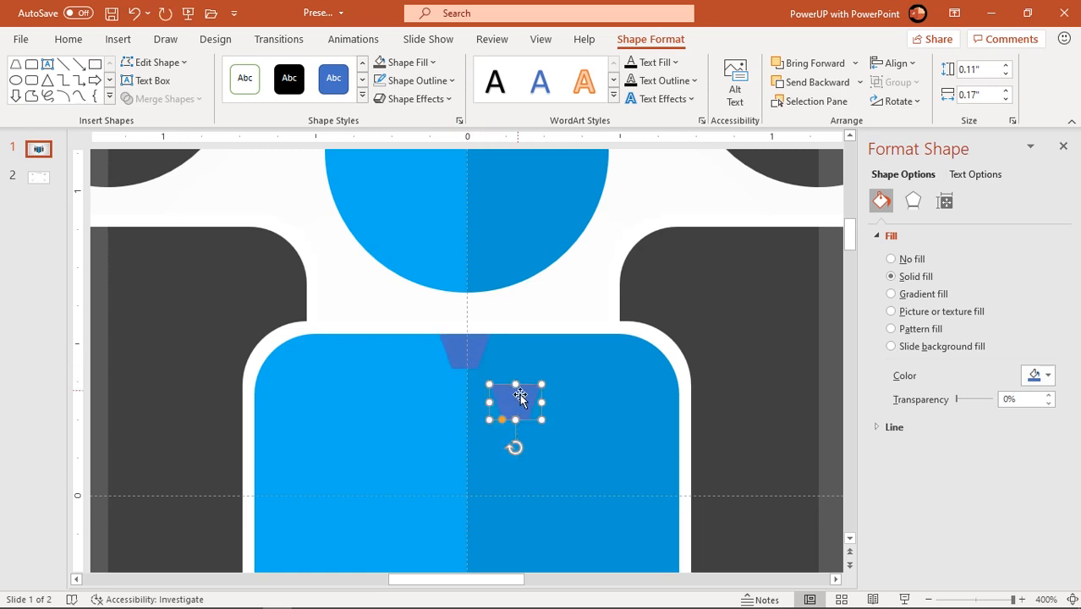
click(893, 101)
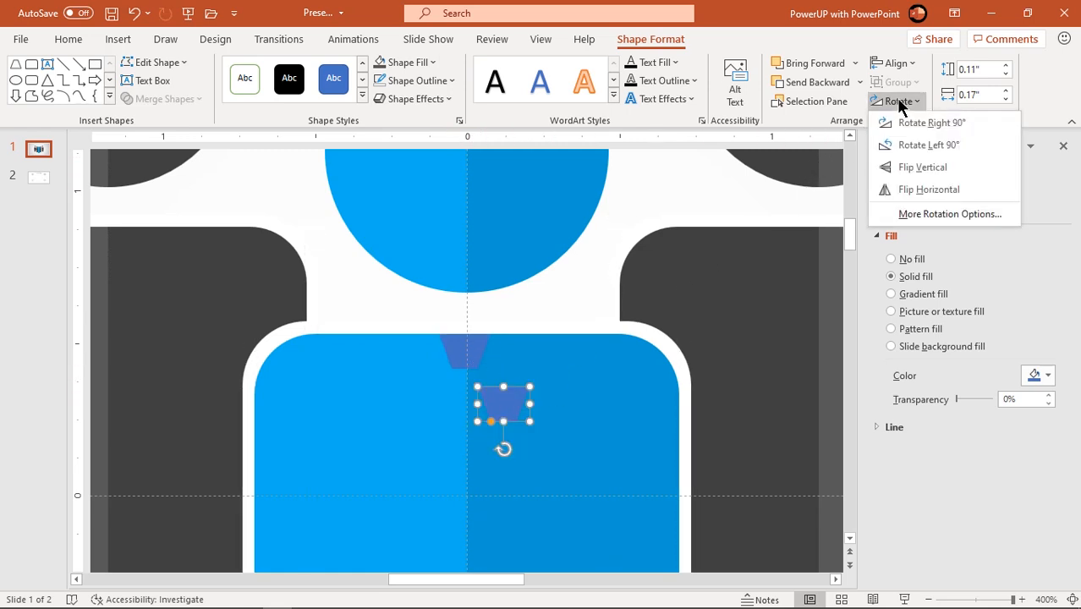
click(922, 168)
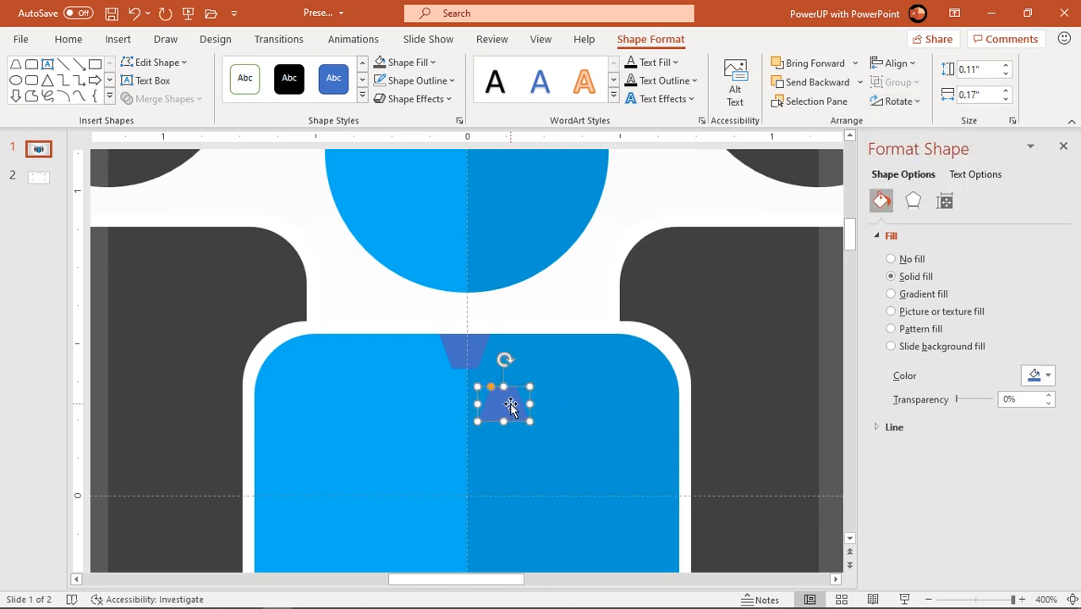
drag(504, 403, 470, 386)
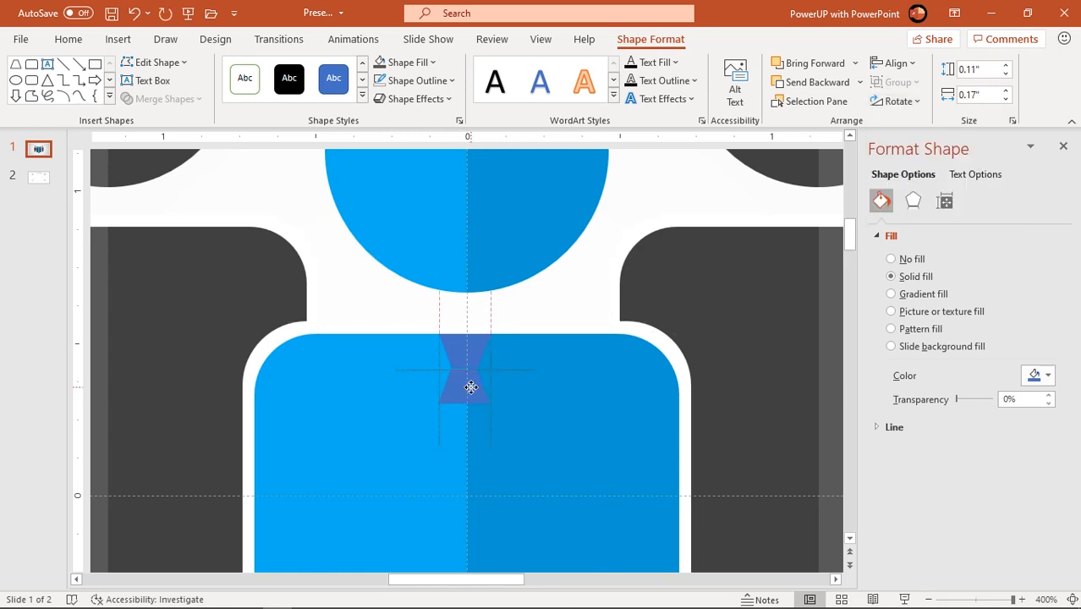
drag(470, 387, 464, 506)
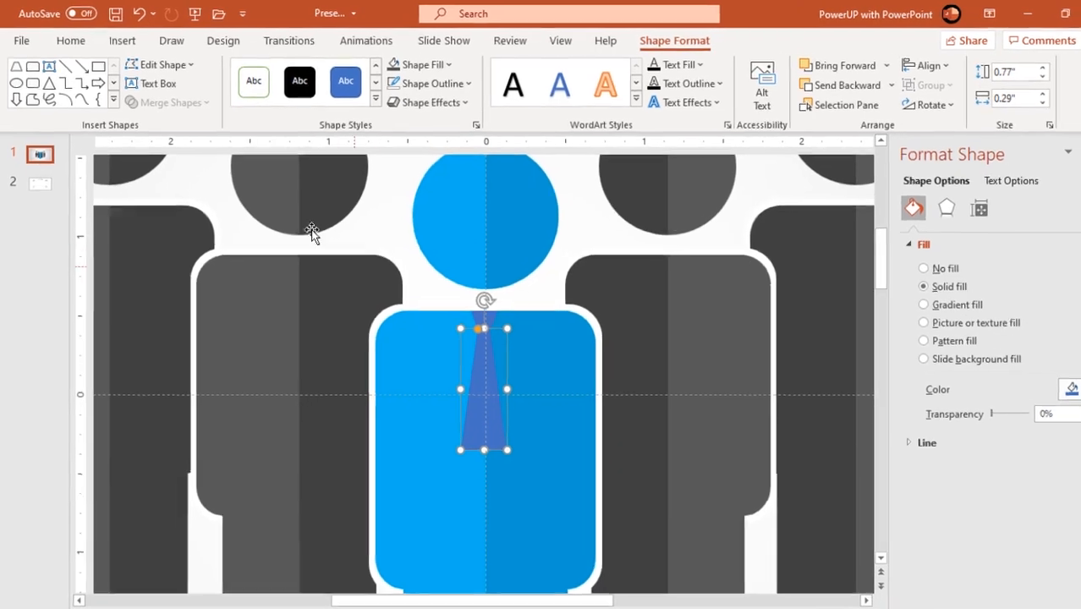
- Add a triangle tip and fill all tie pieces with a darker custom blue
click(308, 93)
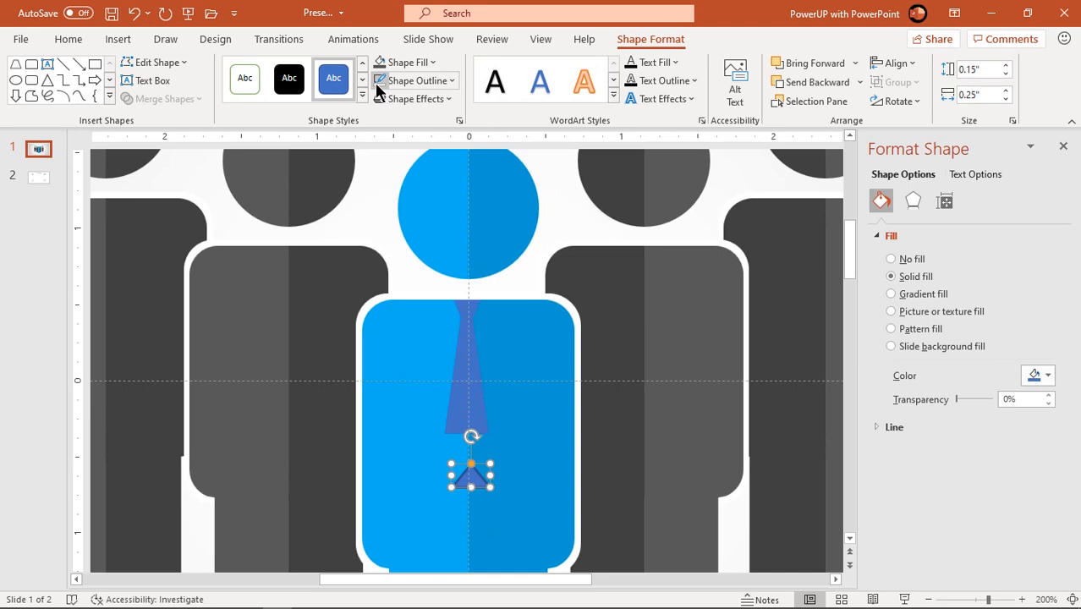
mouse_move(895, 102)
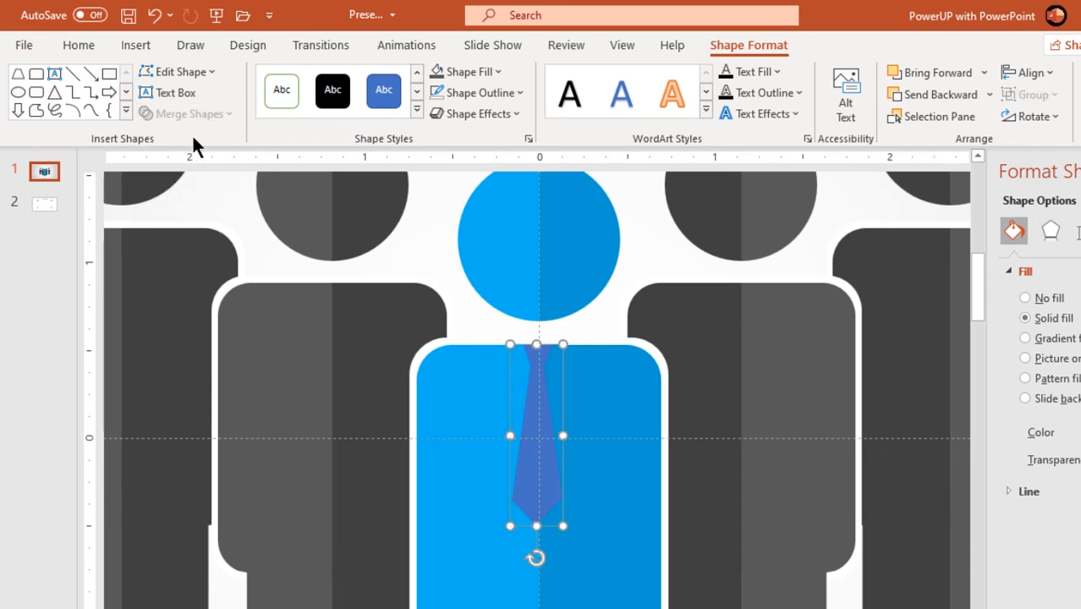
click(465, 72)
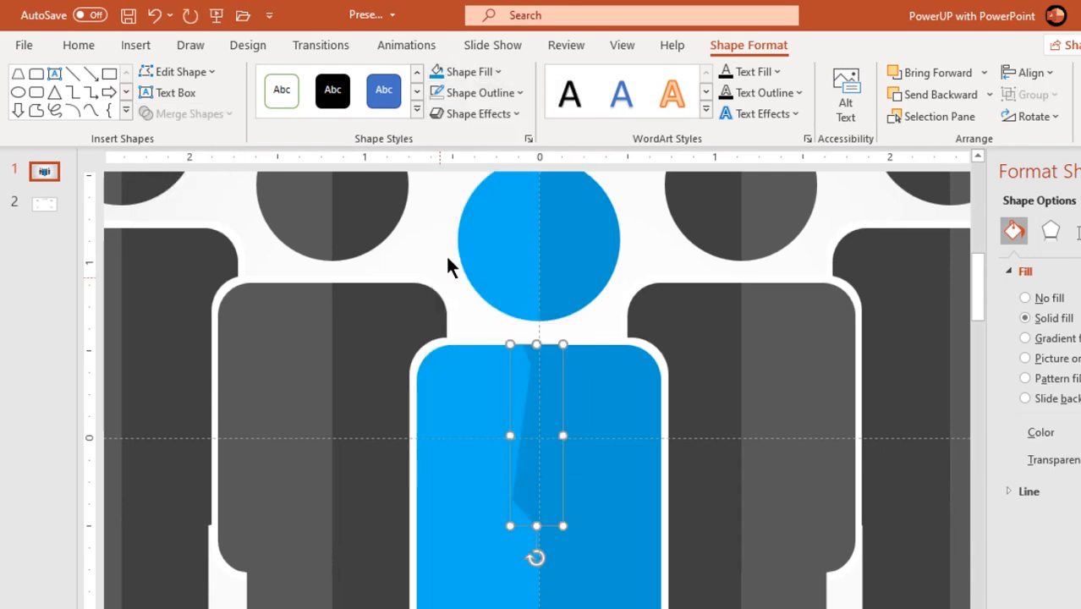
click(463, 71)
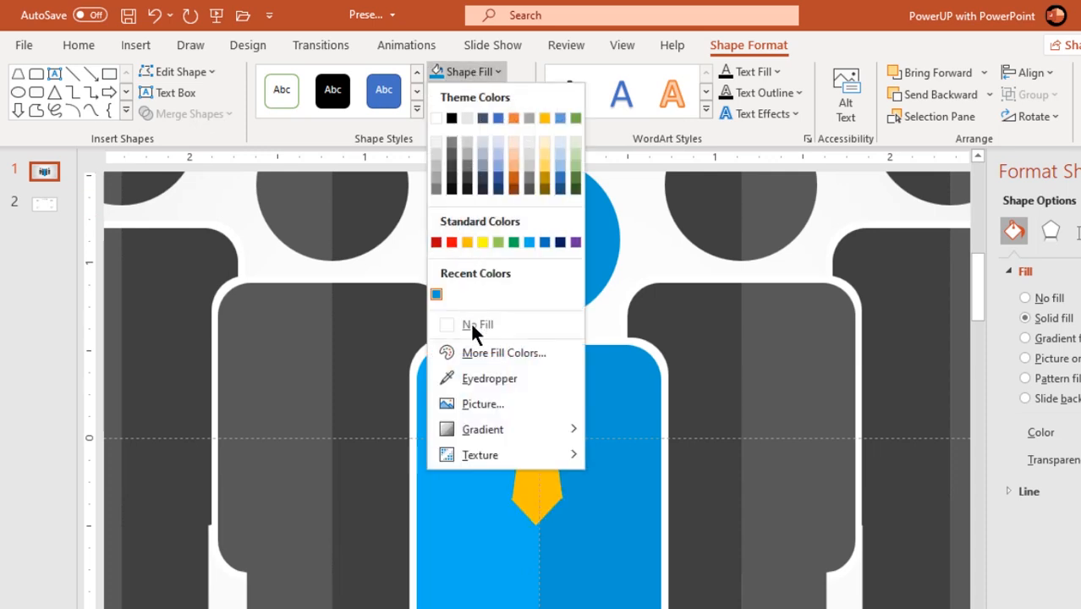
click(504, 354)
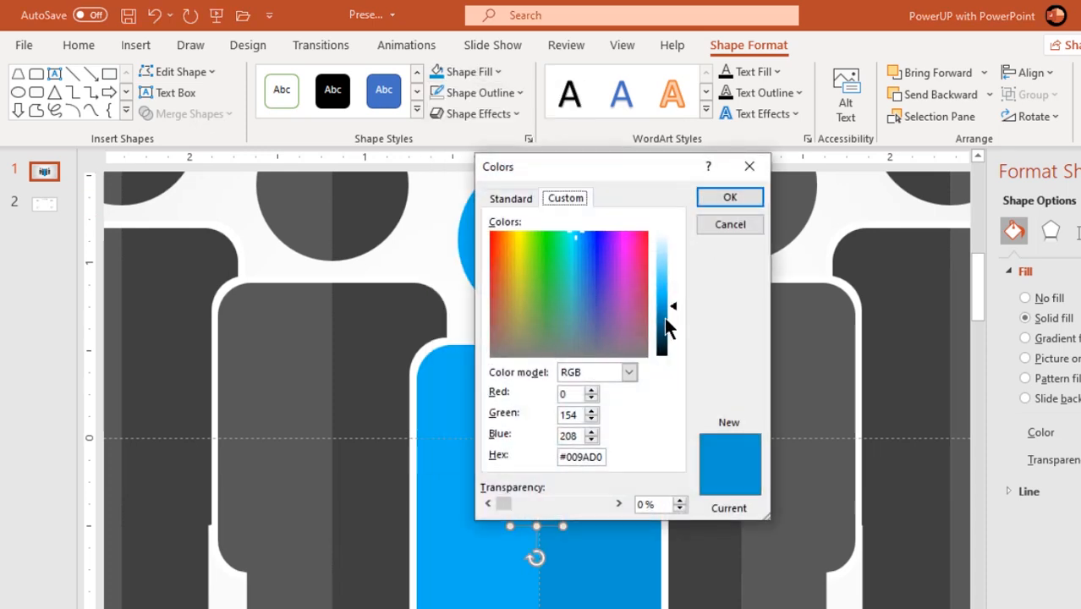
click(729, 196)
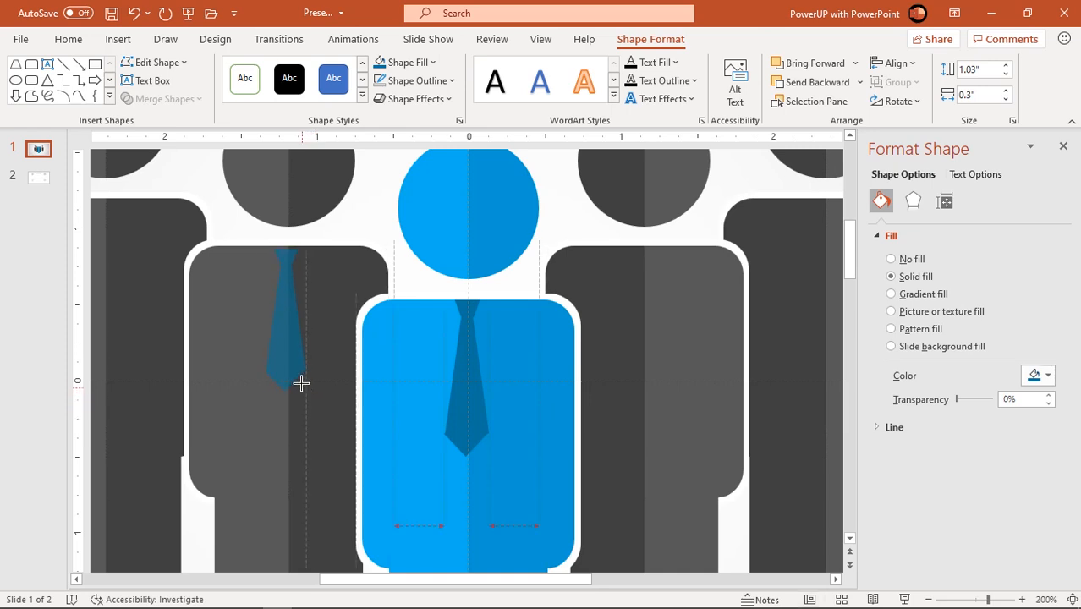
- Place a tie copy on each gray figure and colour those ties dark gray
drag(301, 382, 291, 345)
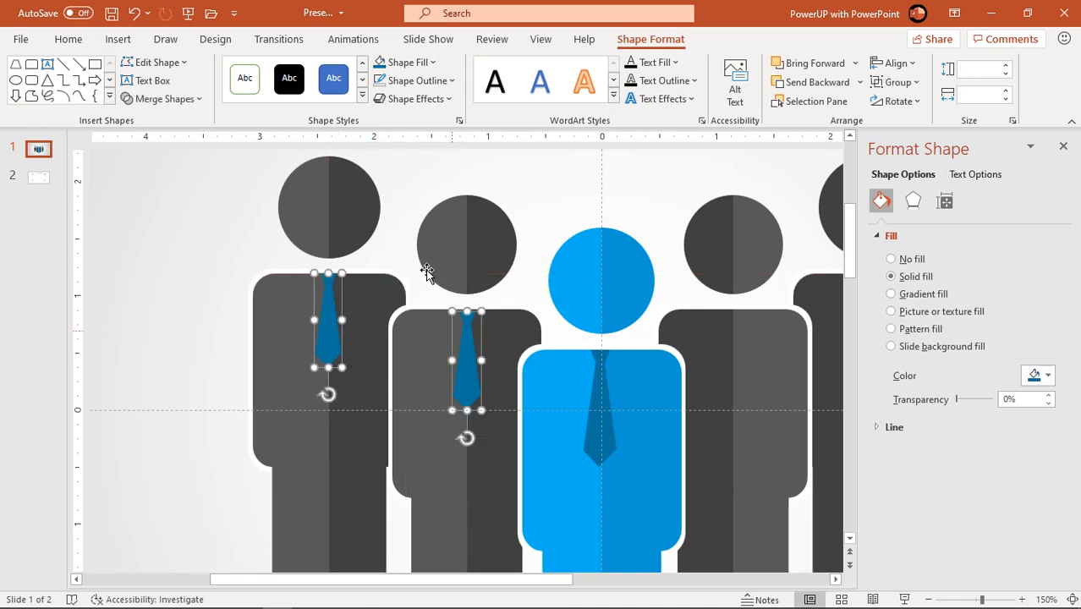
click(404, 60)
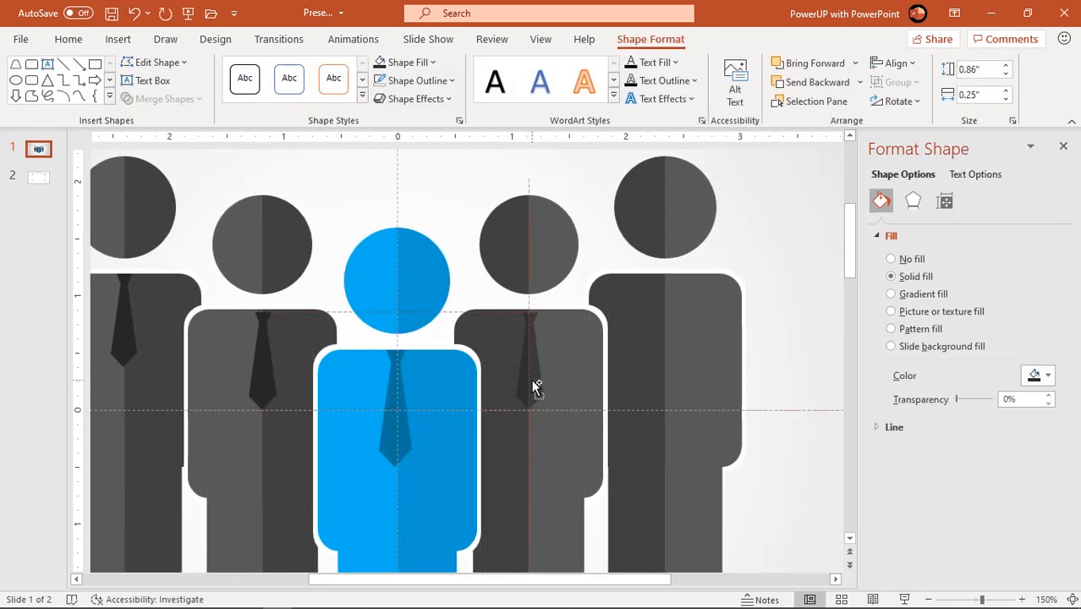
click(126, 324)
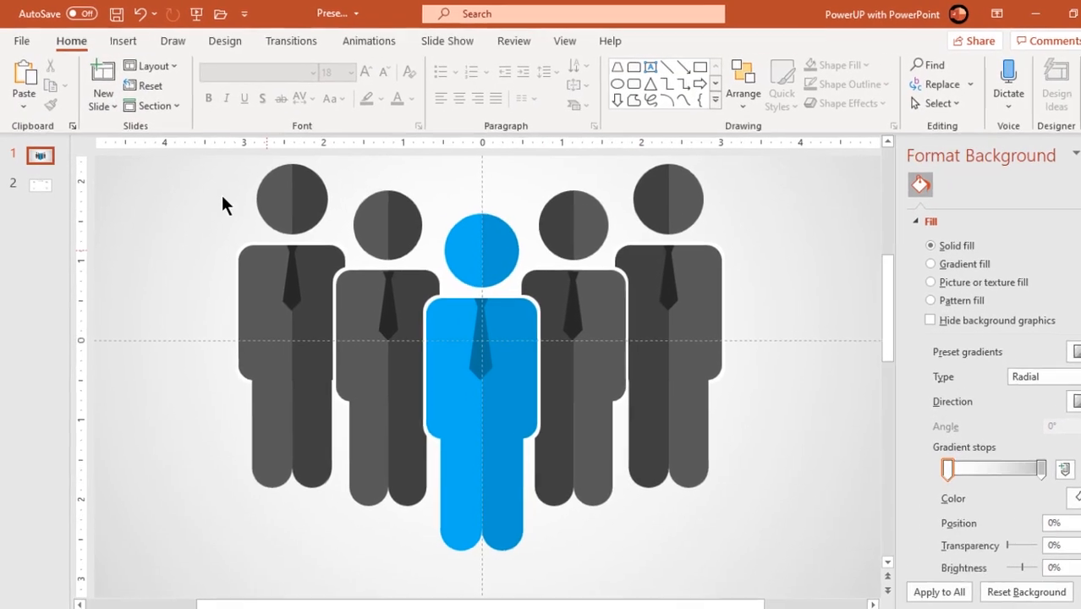
- Draw an oval beneath the blue figure and give it a gradient fill
click(318, 97)
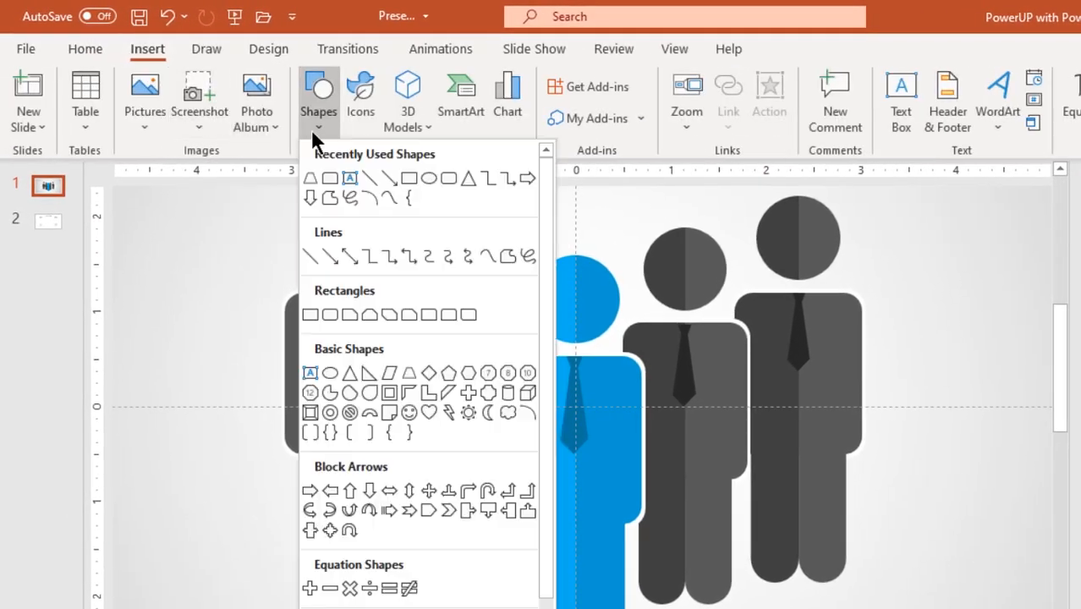
mouse_move(430, 177)
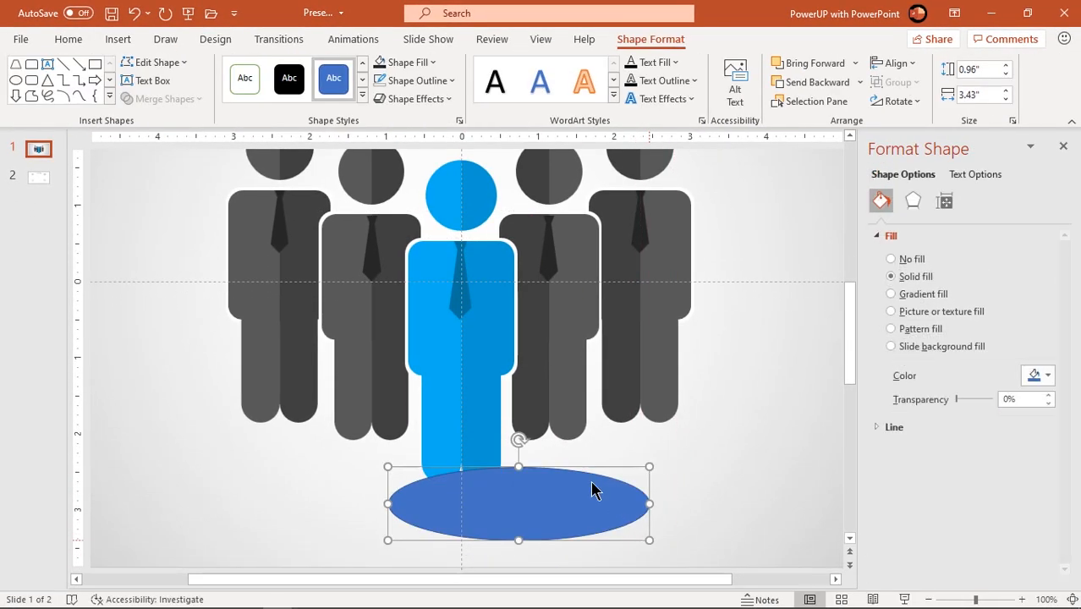
click(415, 82)
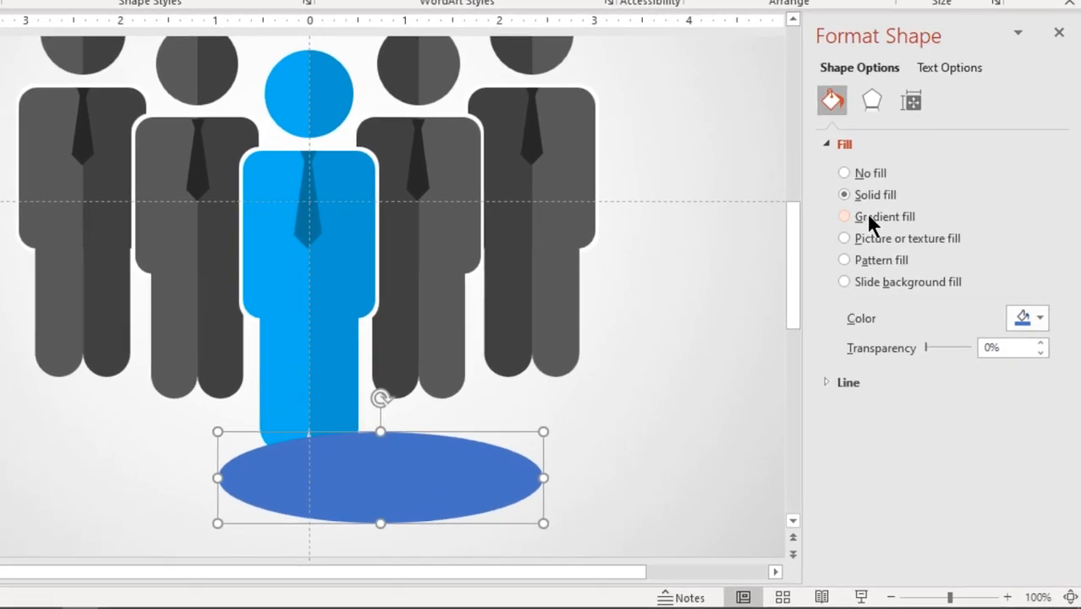
click(844, 216)
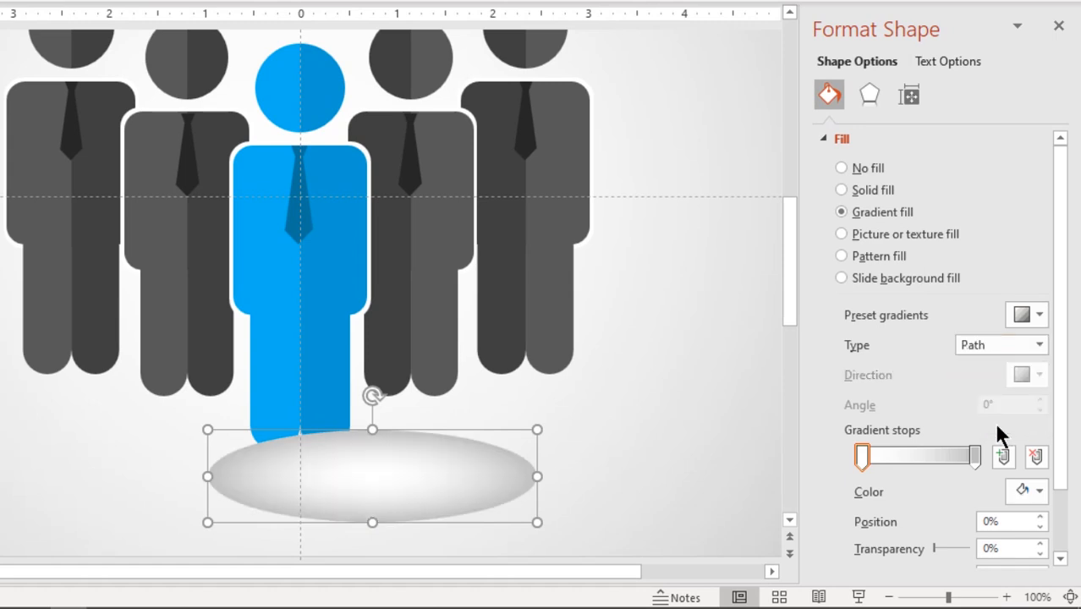
- Make the gradient radial from a dark gray centre to a transparent edge, with soft edges 27 pt
click(1038, 491)
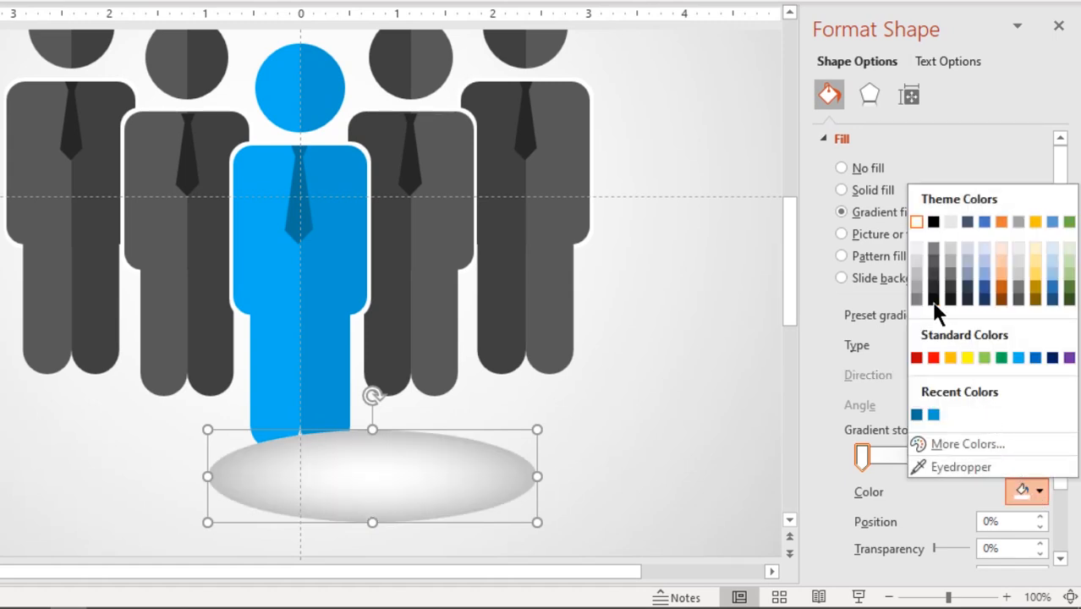
click(933, 221)
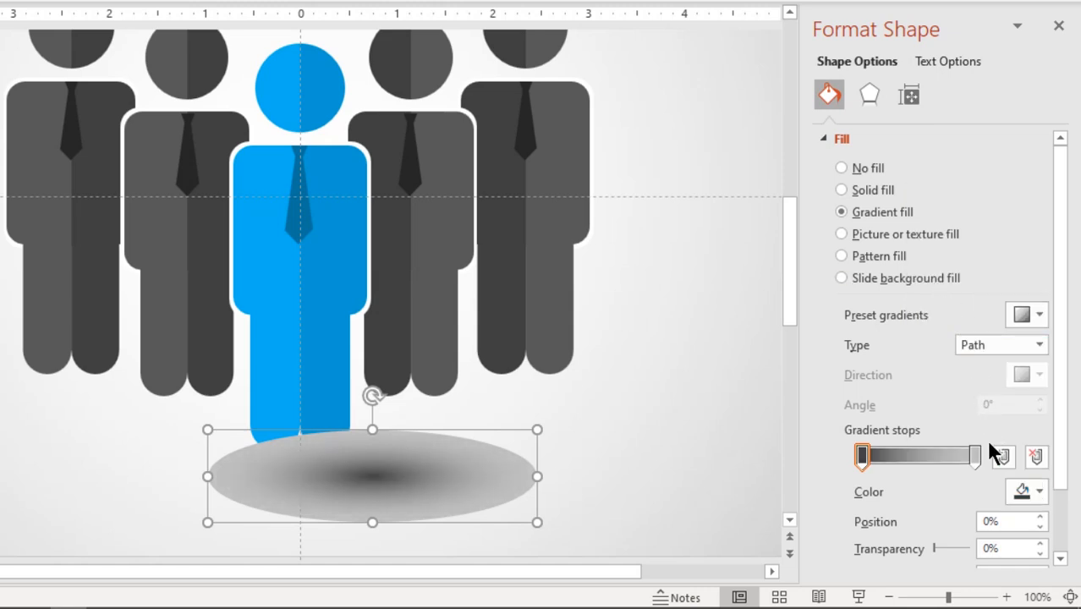
click(972, 457)
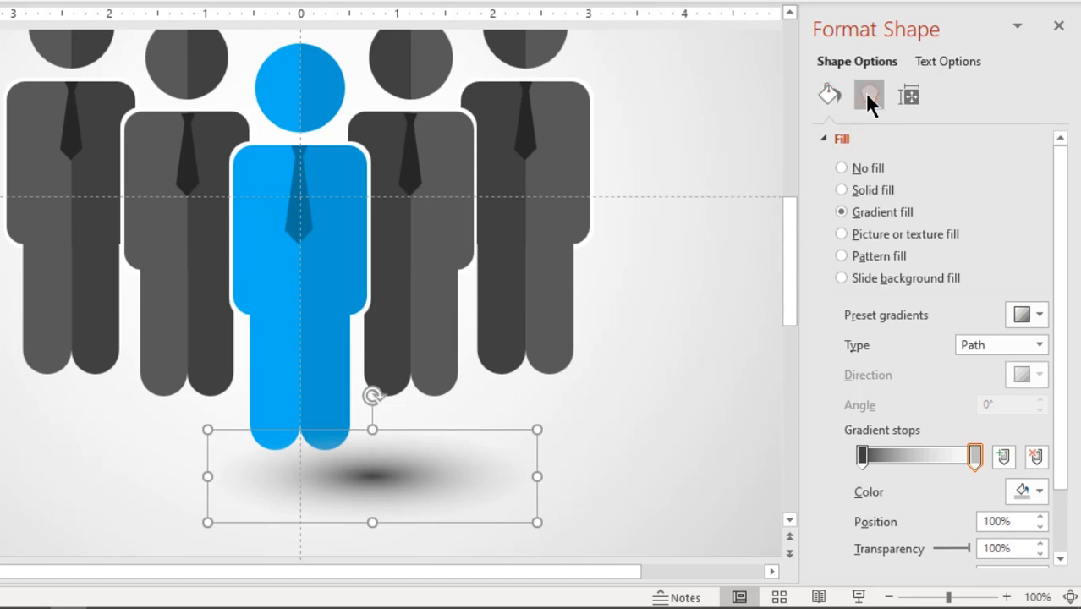
click(870, 94)
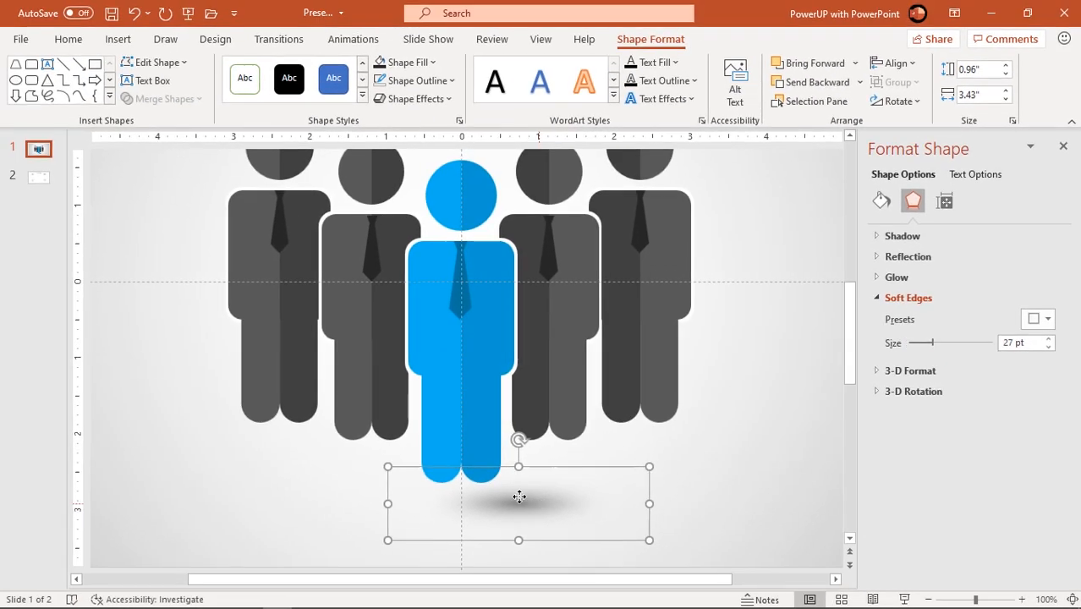
- Copy the shadow oval under the gray figures and send the shadows behind them
drag(517, 497, 487, 481)
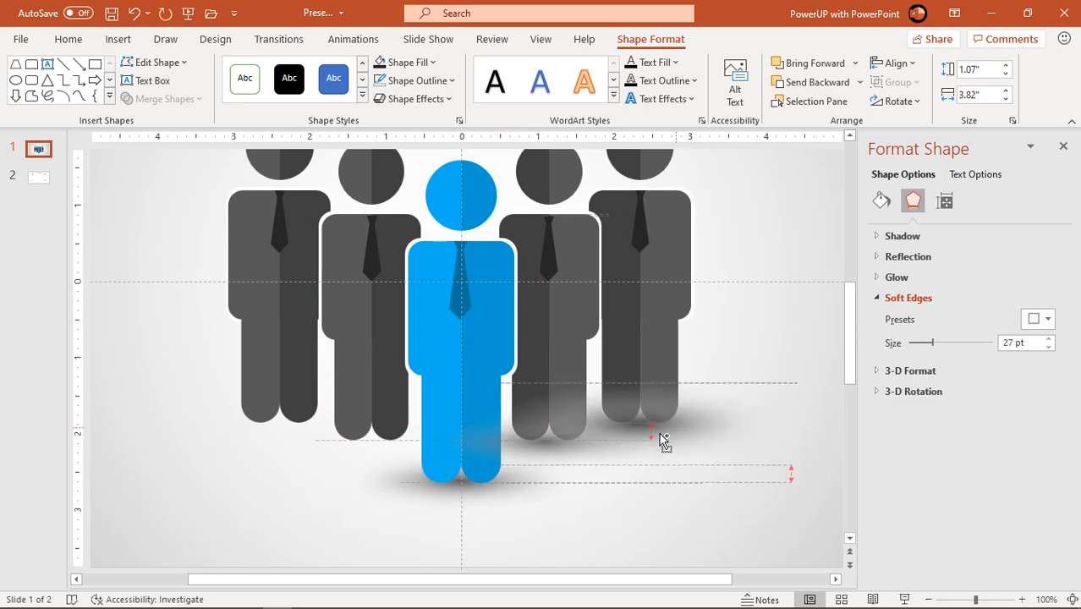
click(370, 443)
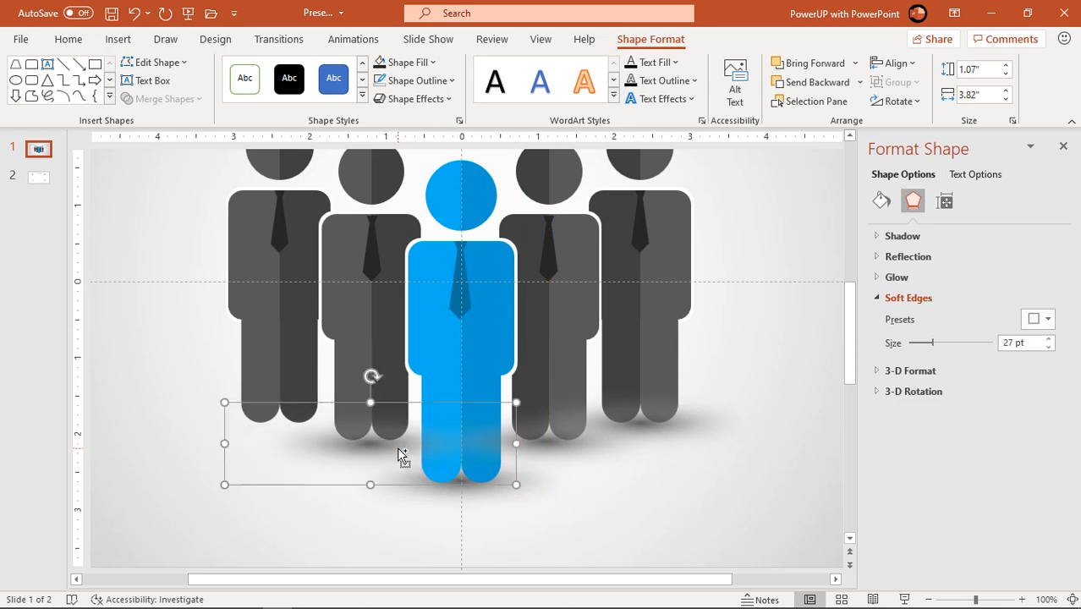
right_click(402, 454)
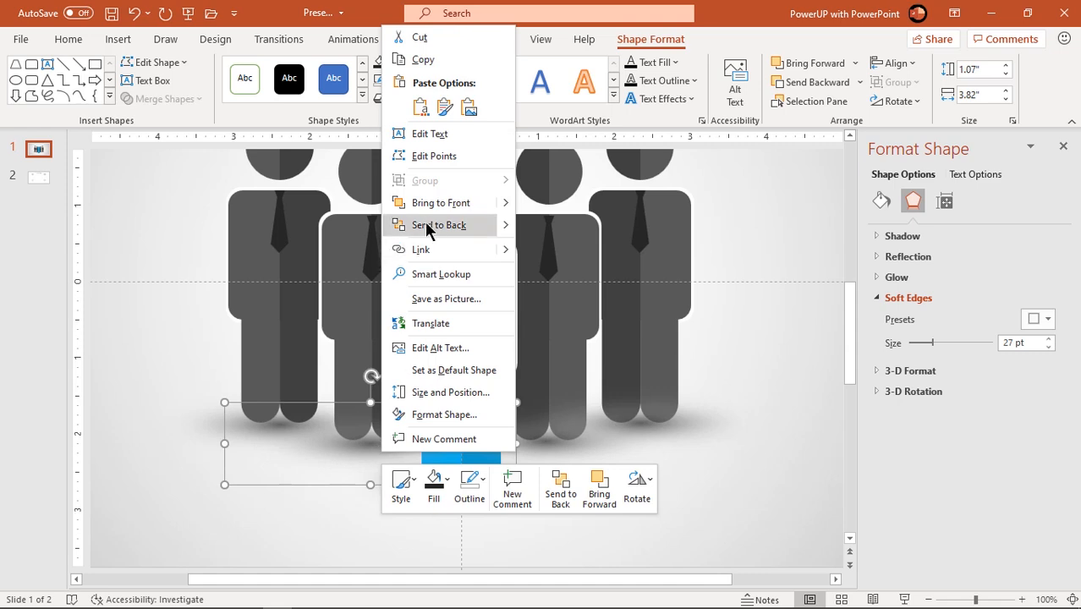
click(440, 202)
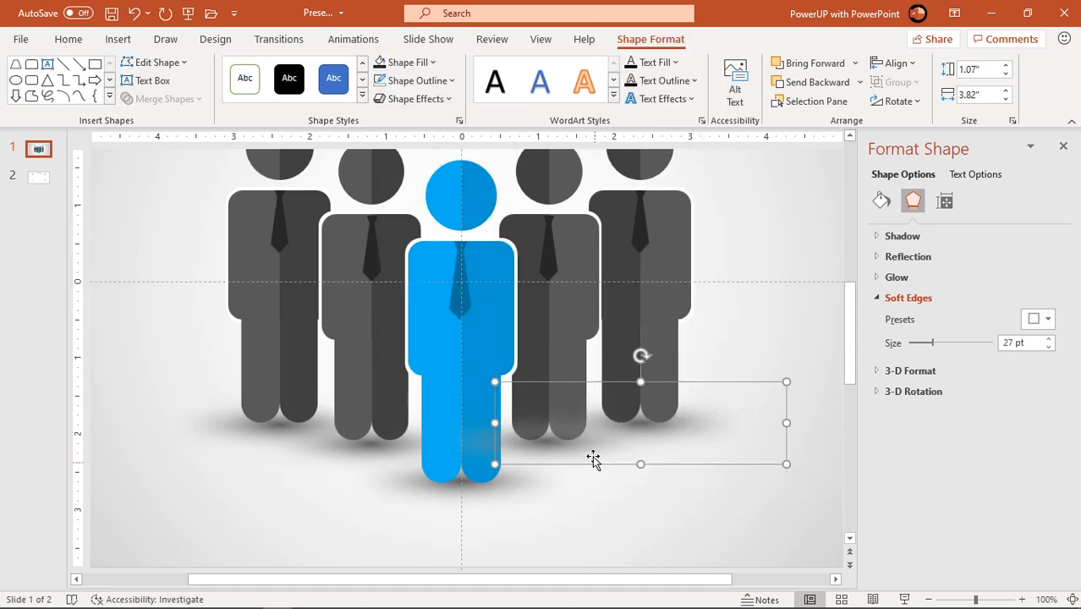
click(700, 529)
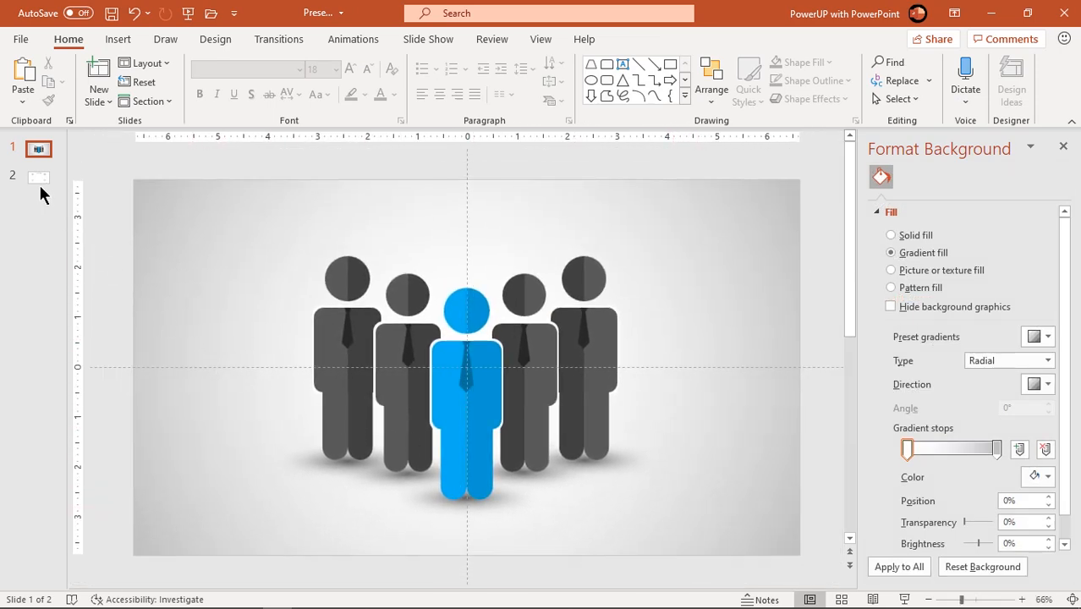
- Copy the title and four Option text blocks from slide 2 onto the infographic slide
click(37, 177)
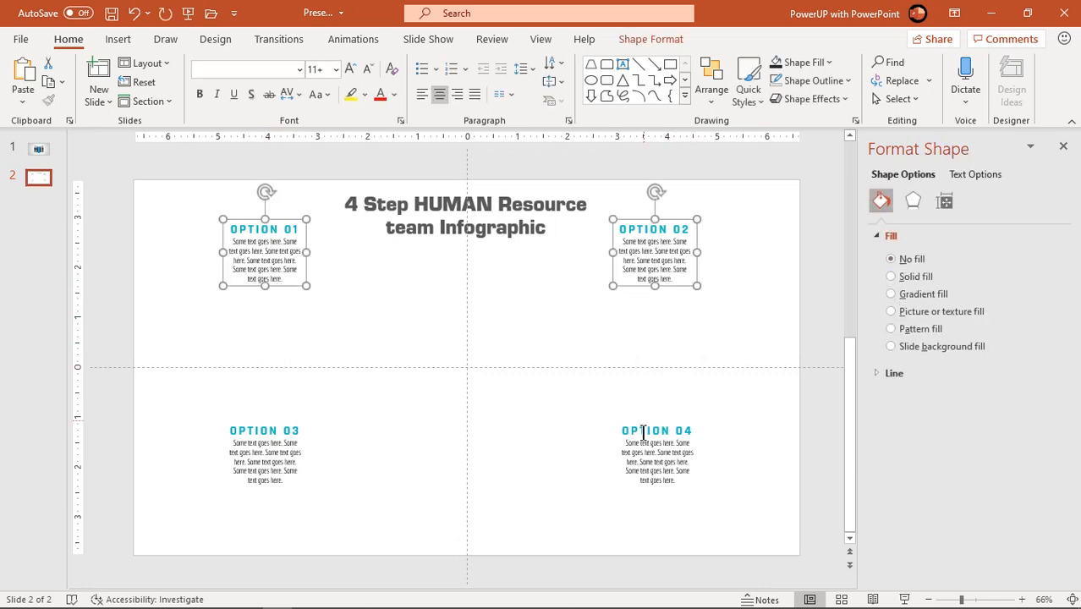
click(37, 149)
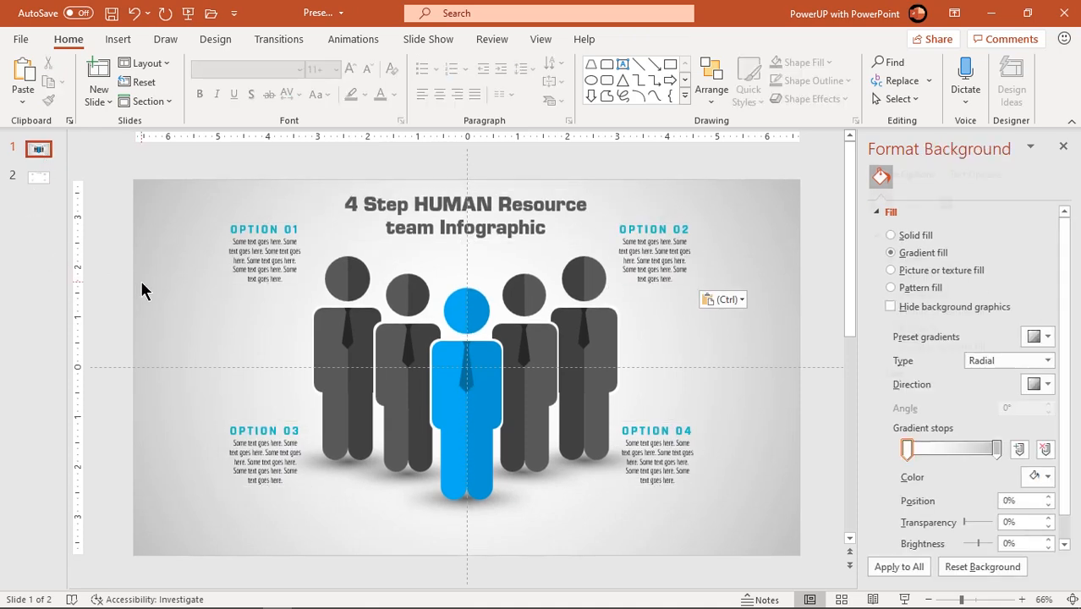
mouse_move(177, 335)
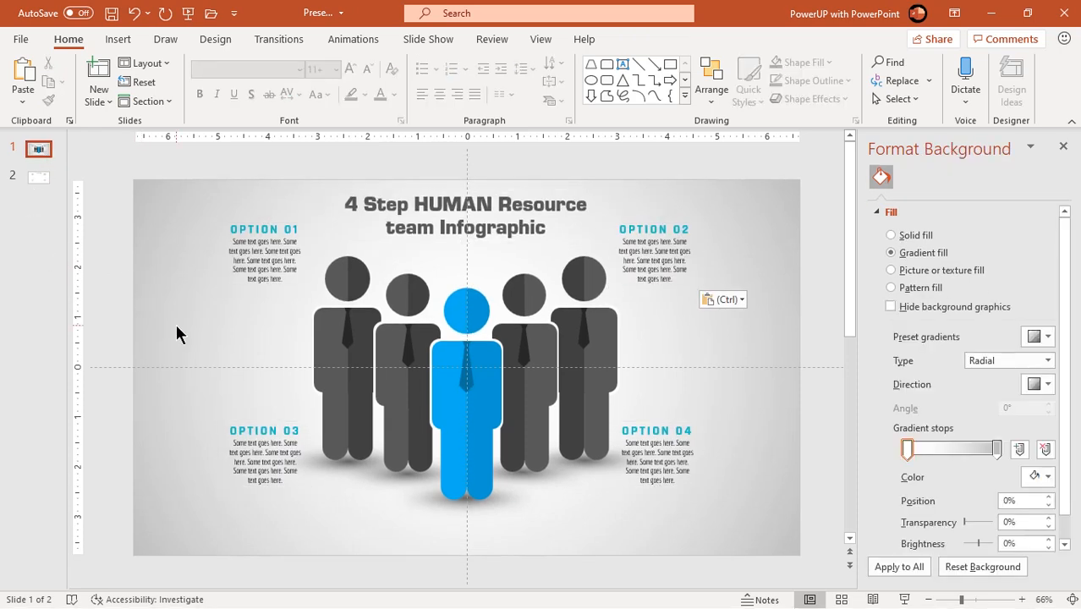